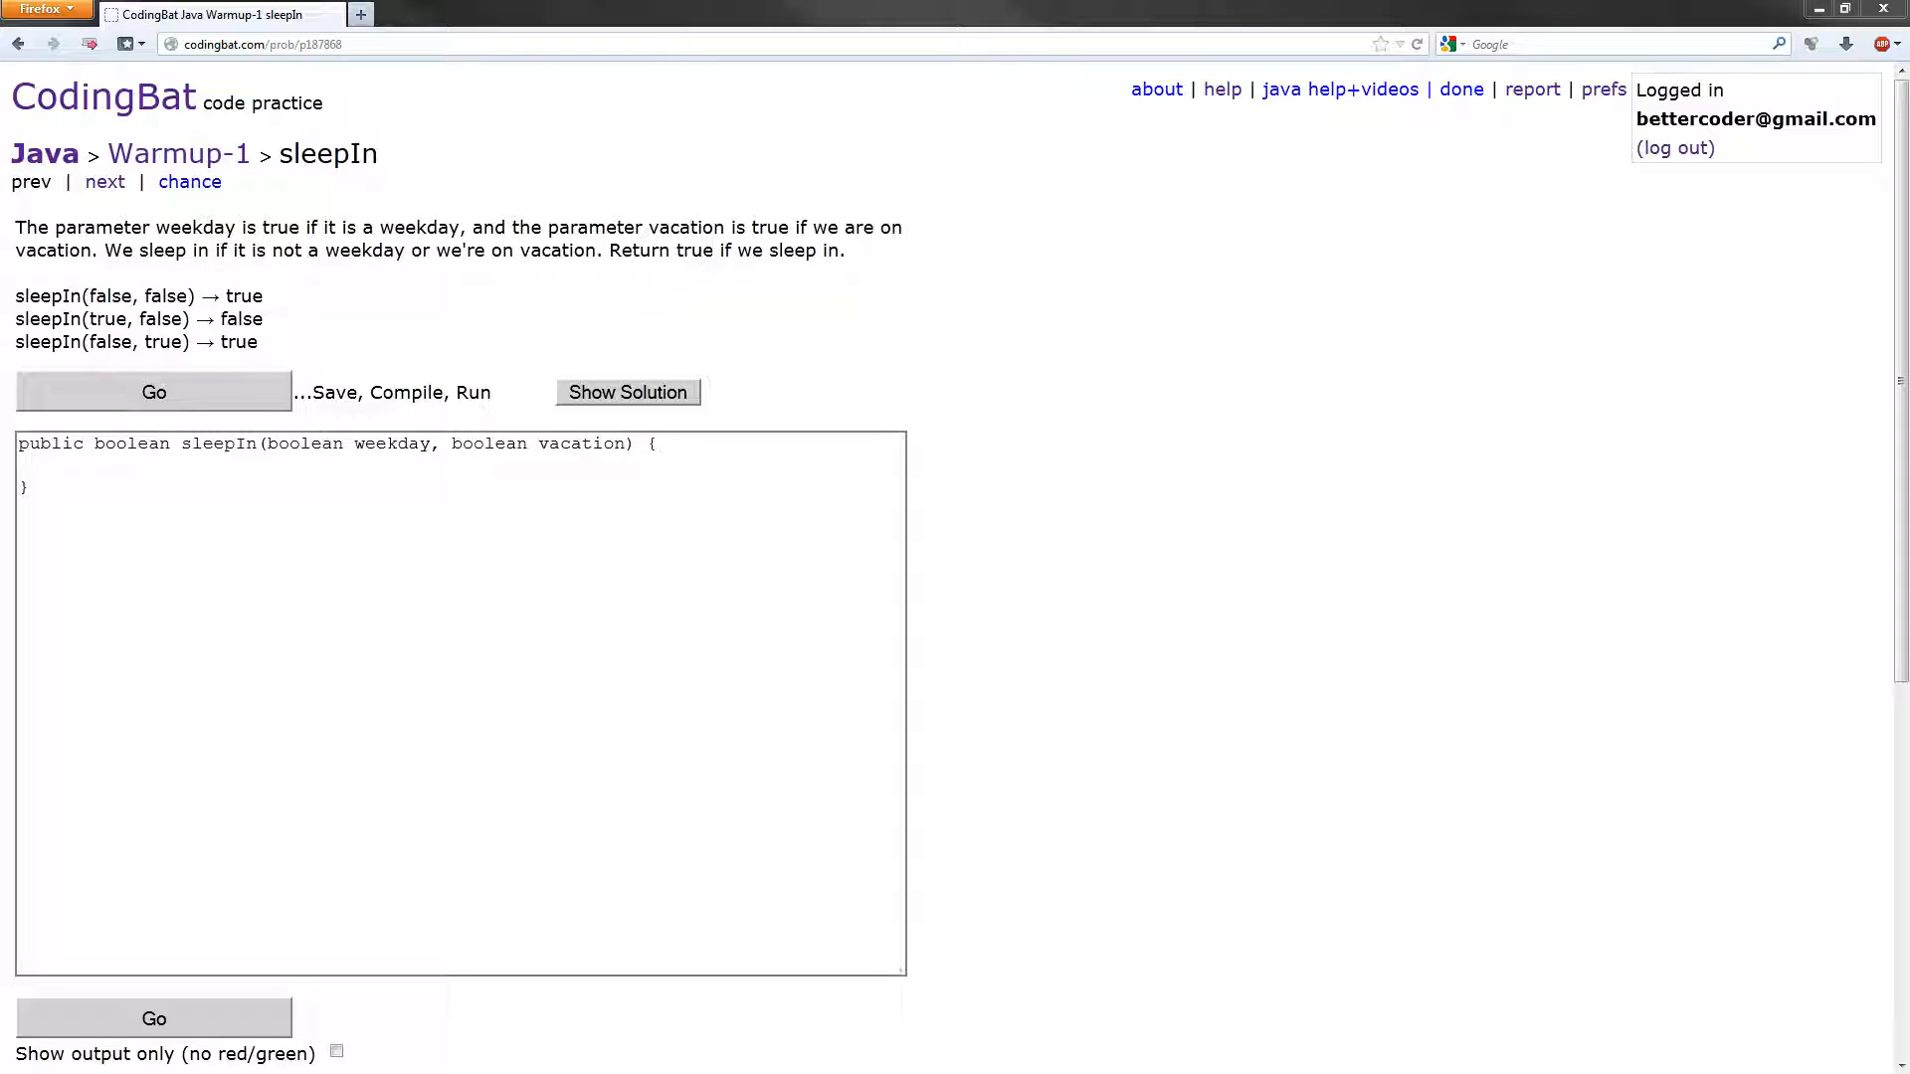
mouse_move(1722, 510)
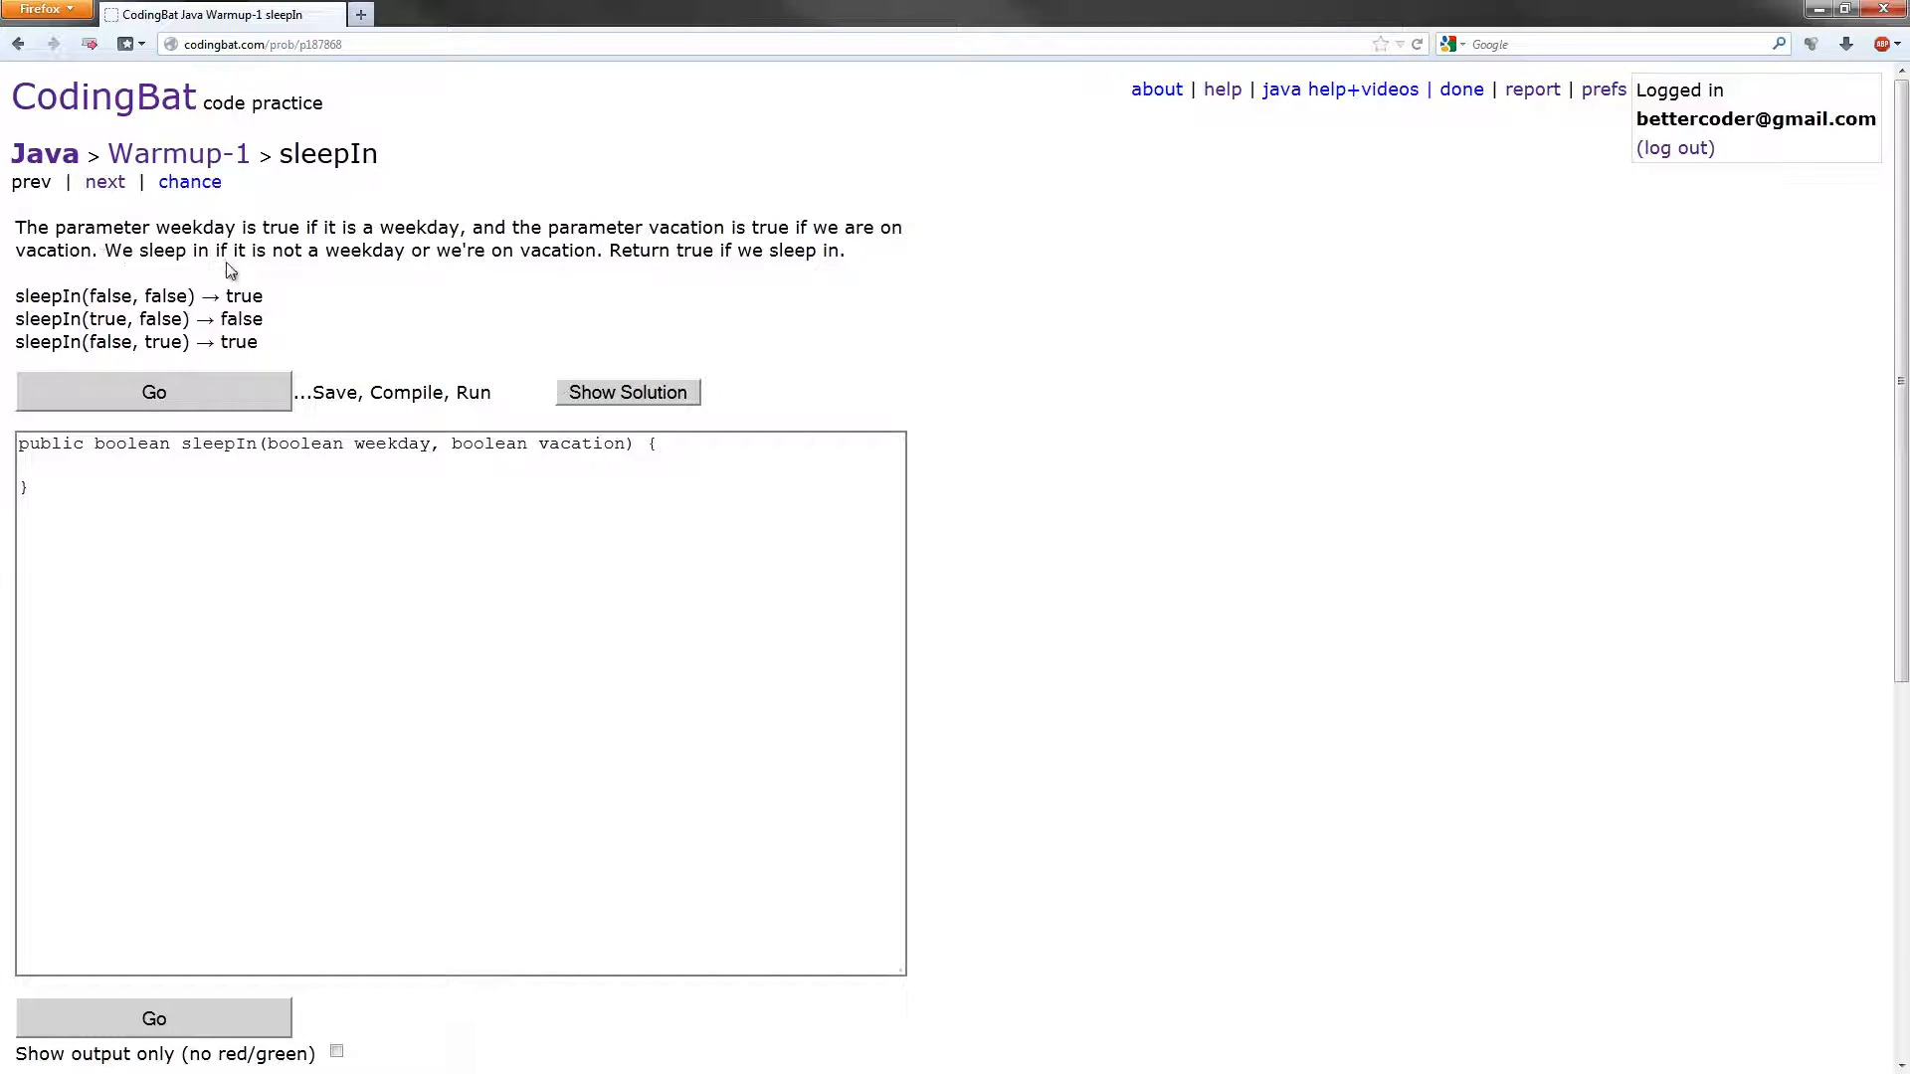
mouse_move(588, 238)
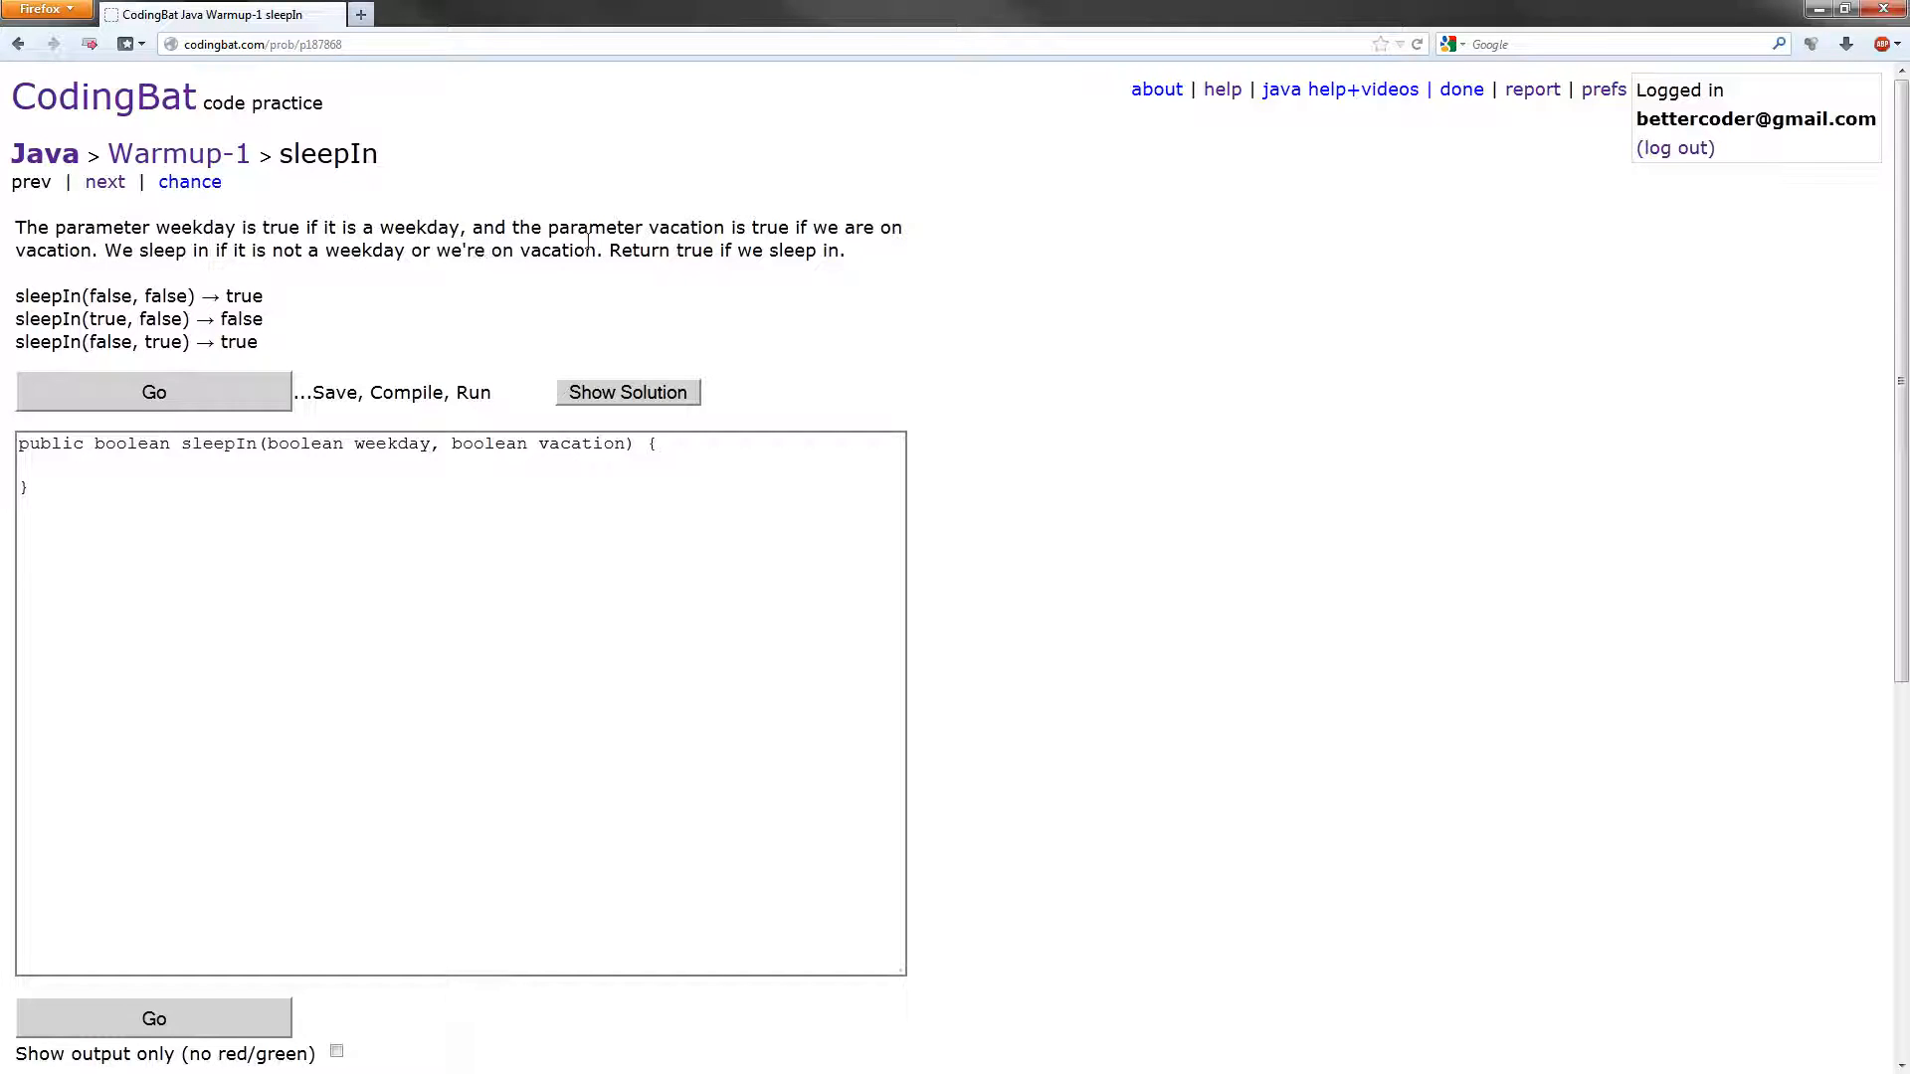
mouse_move(874, 257)
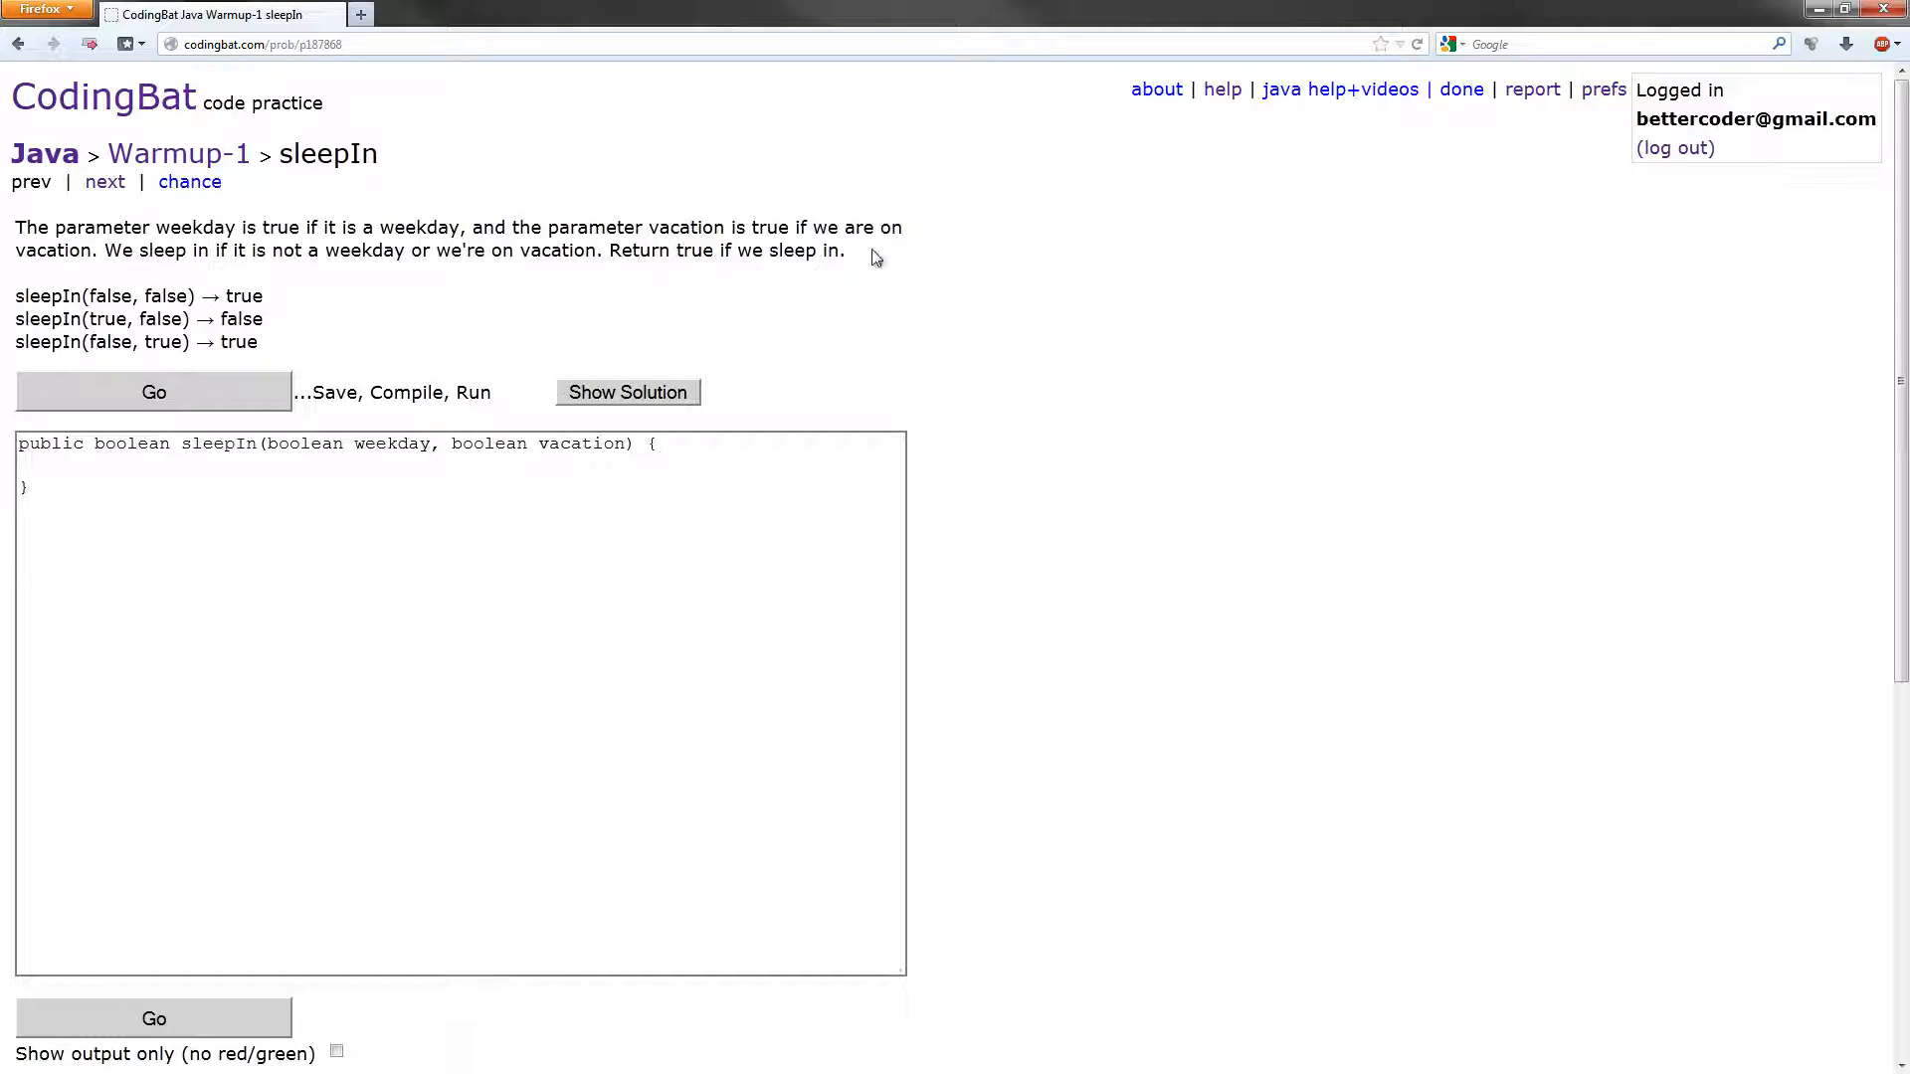
Add comments below the method: '// return true if not a weekday' and 'true if we're on vacation'
click(459, 573)
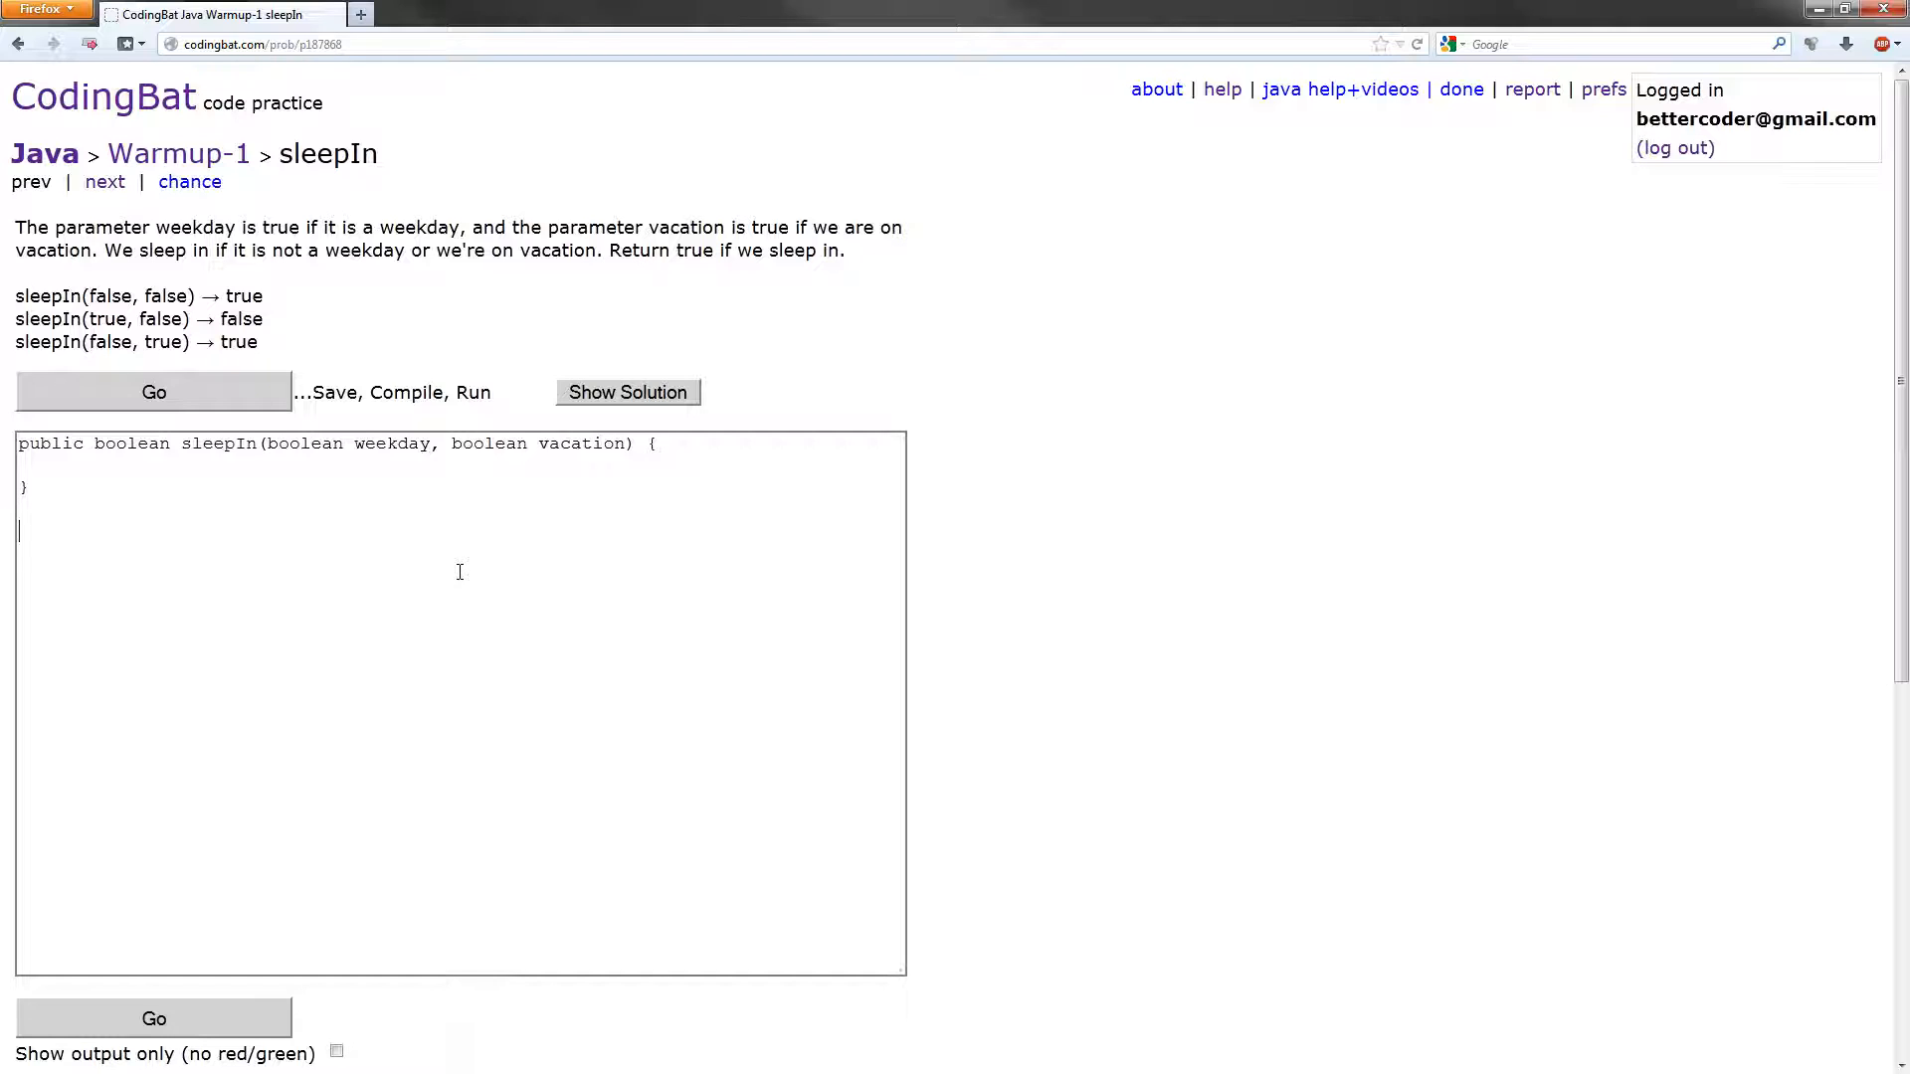
text(// return tru)
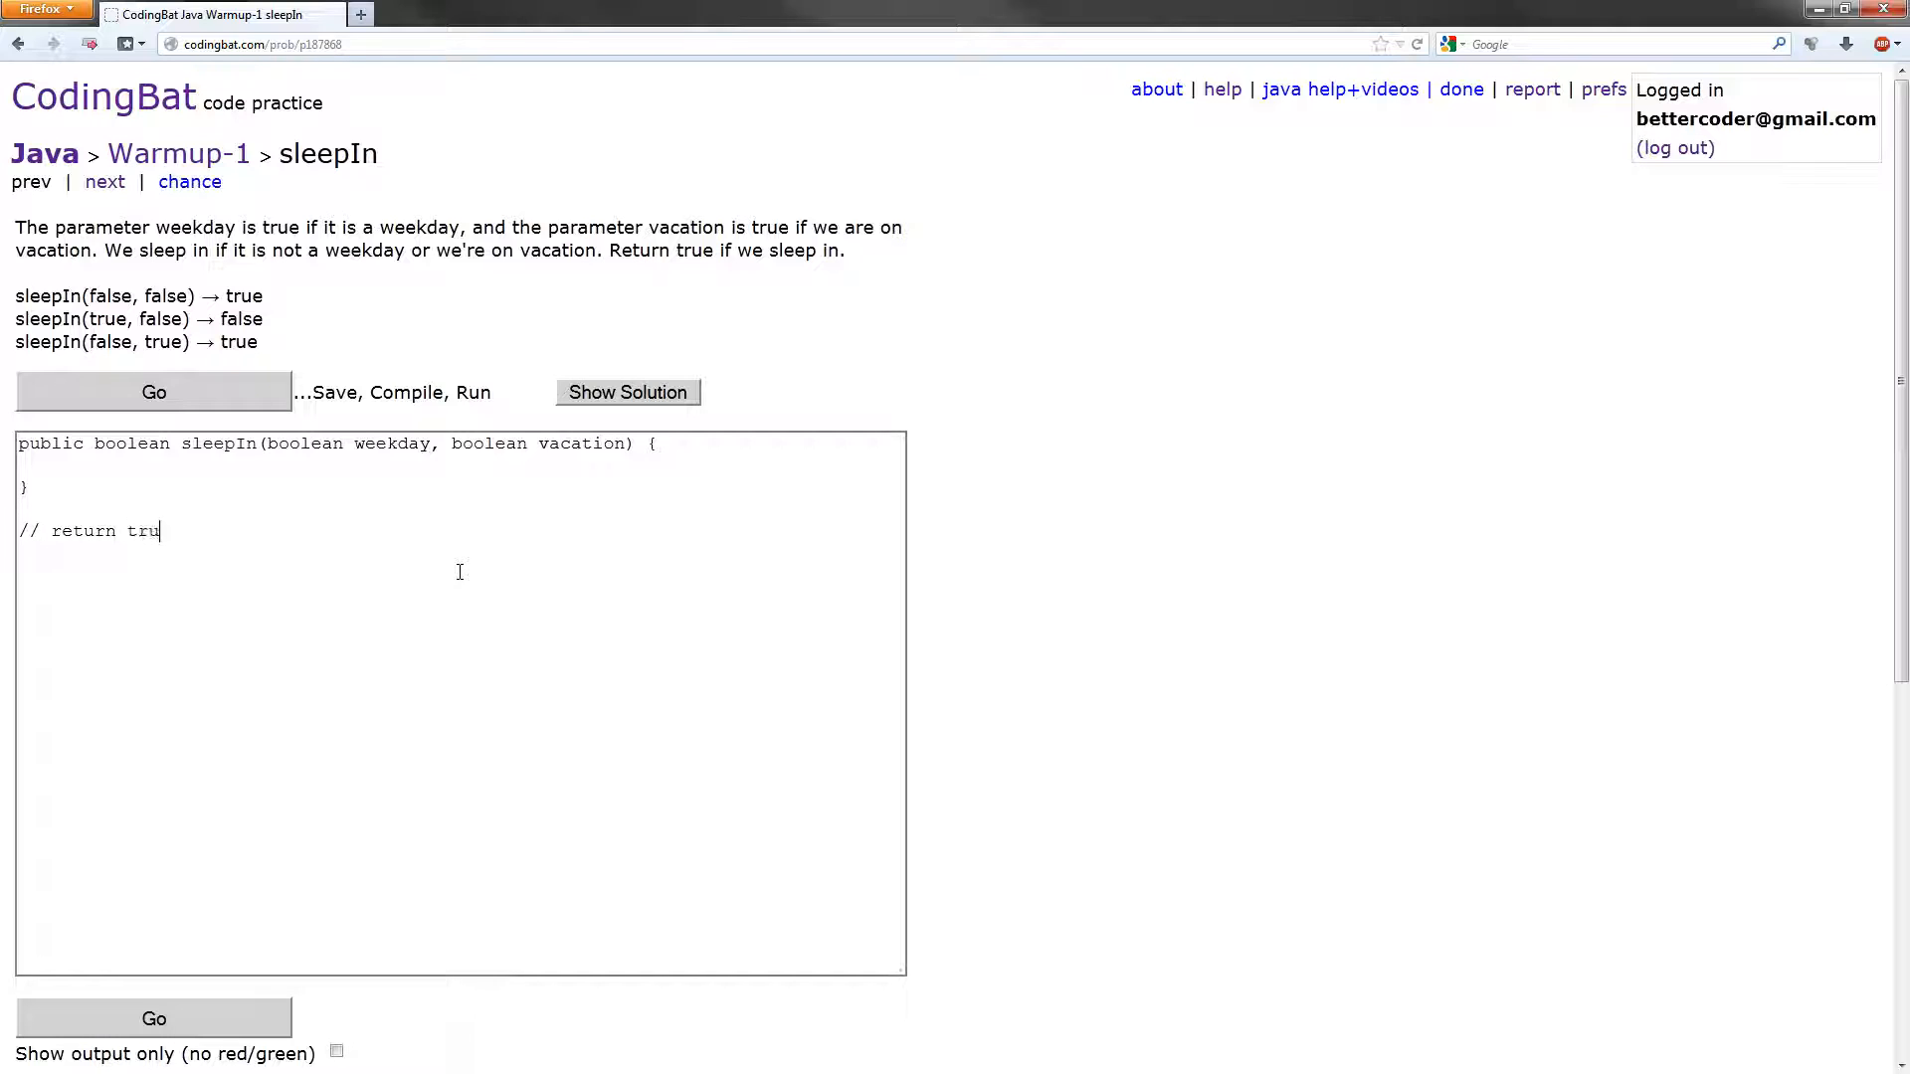
text(e if no)
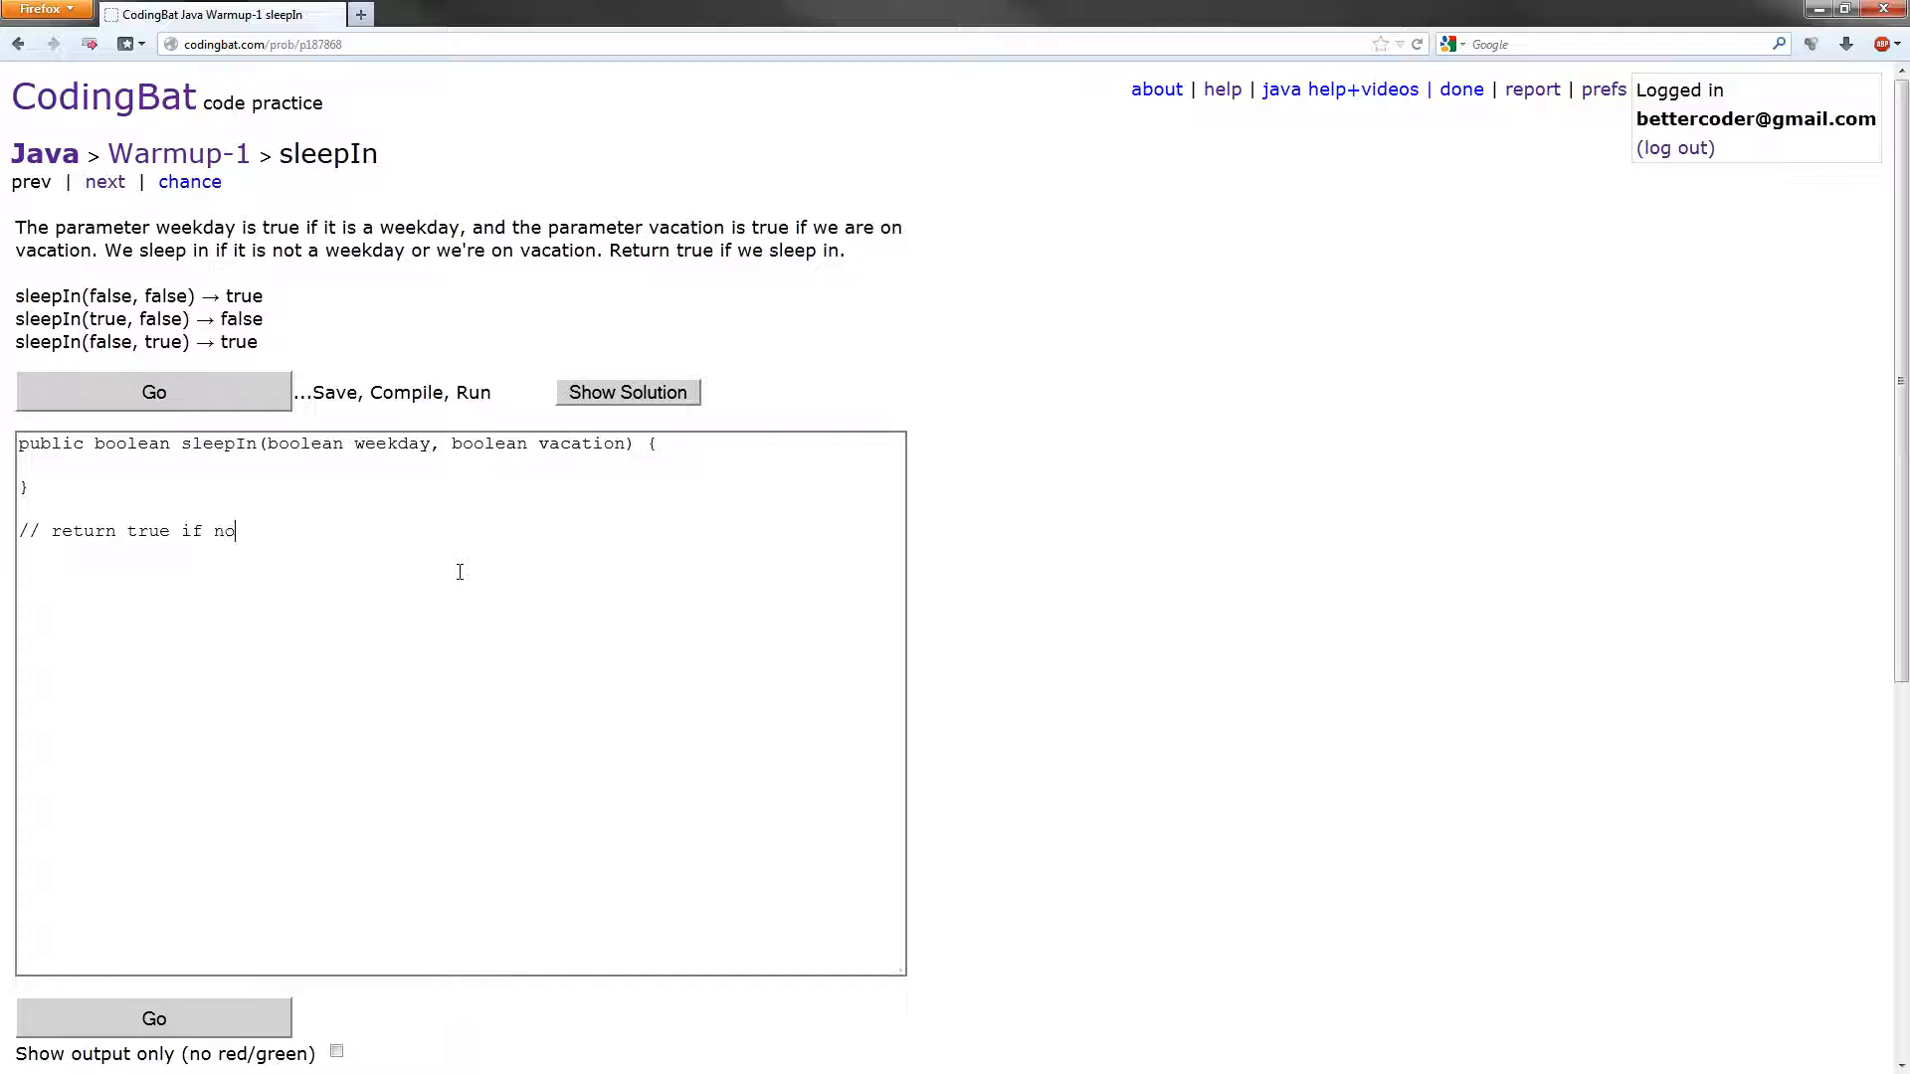
text(t a weekday)
text(// return)
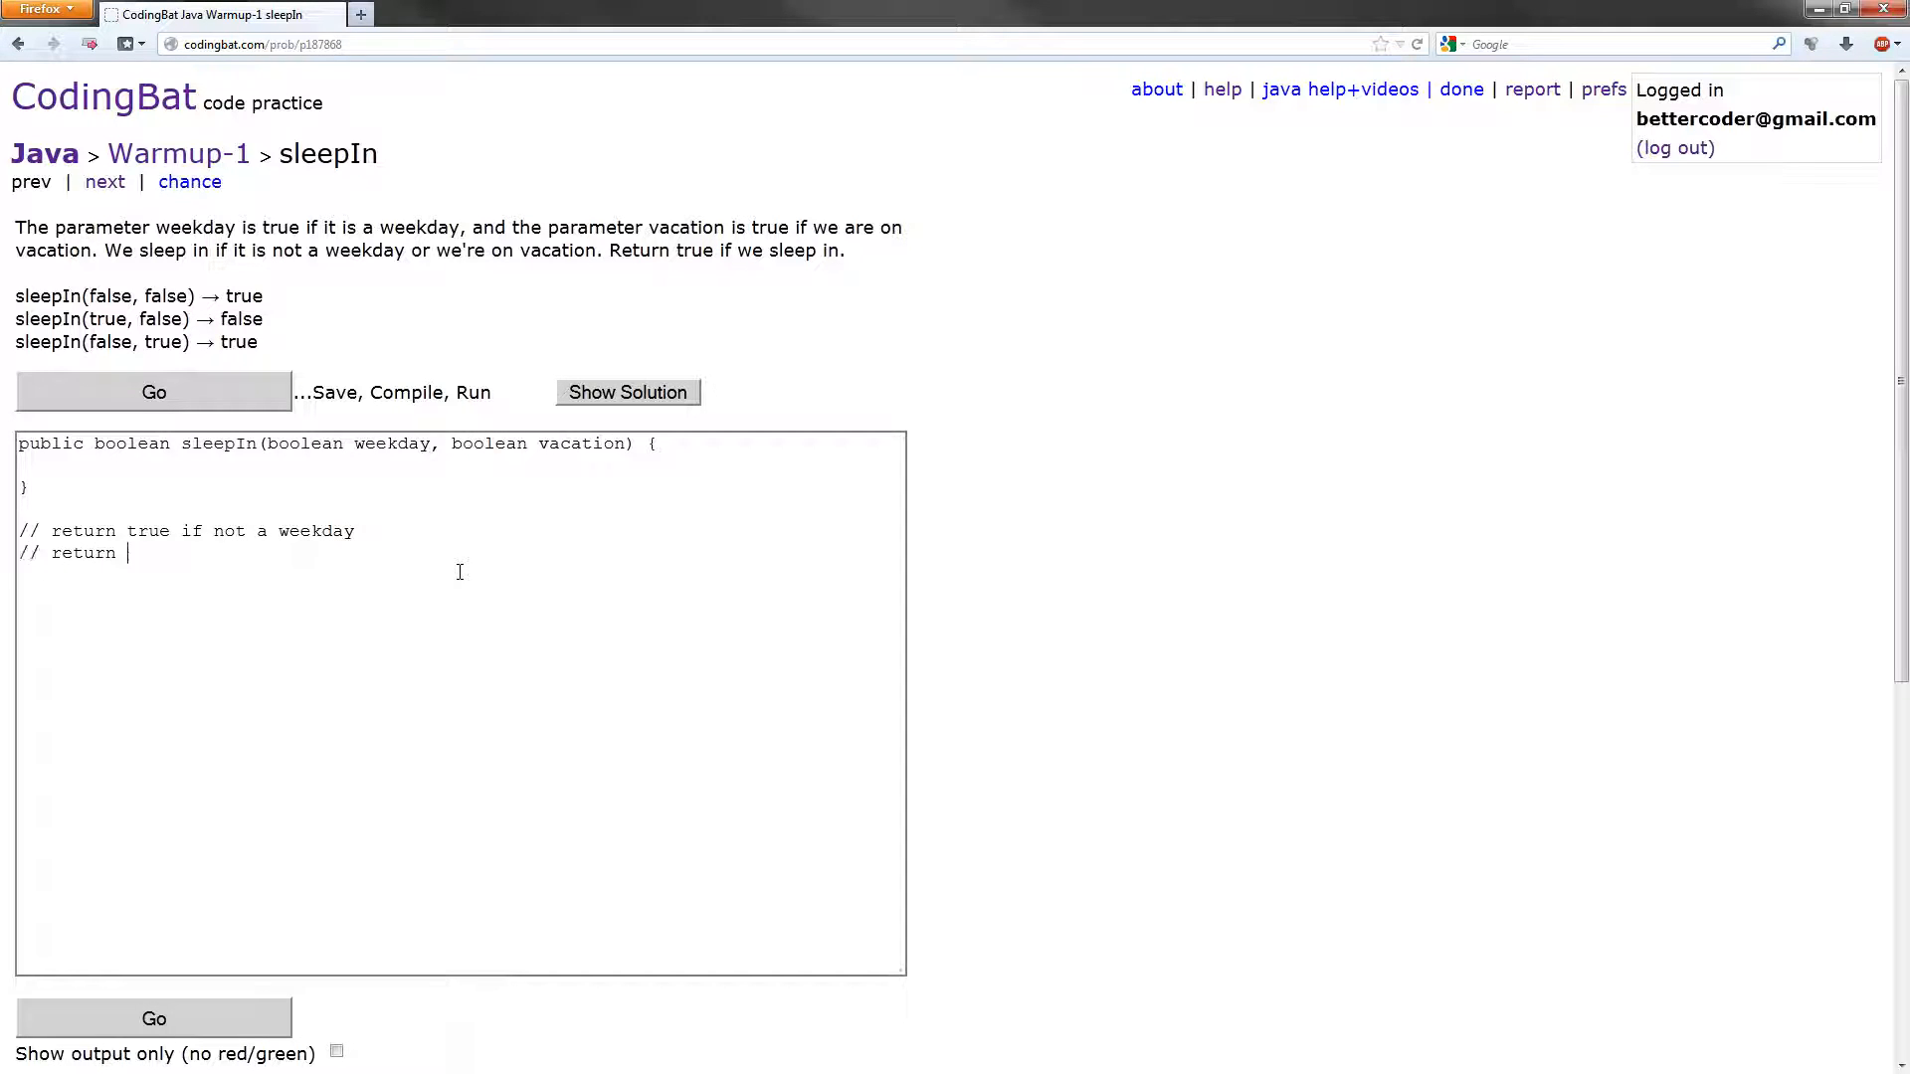
text(true if we')
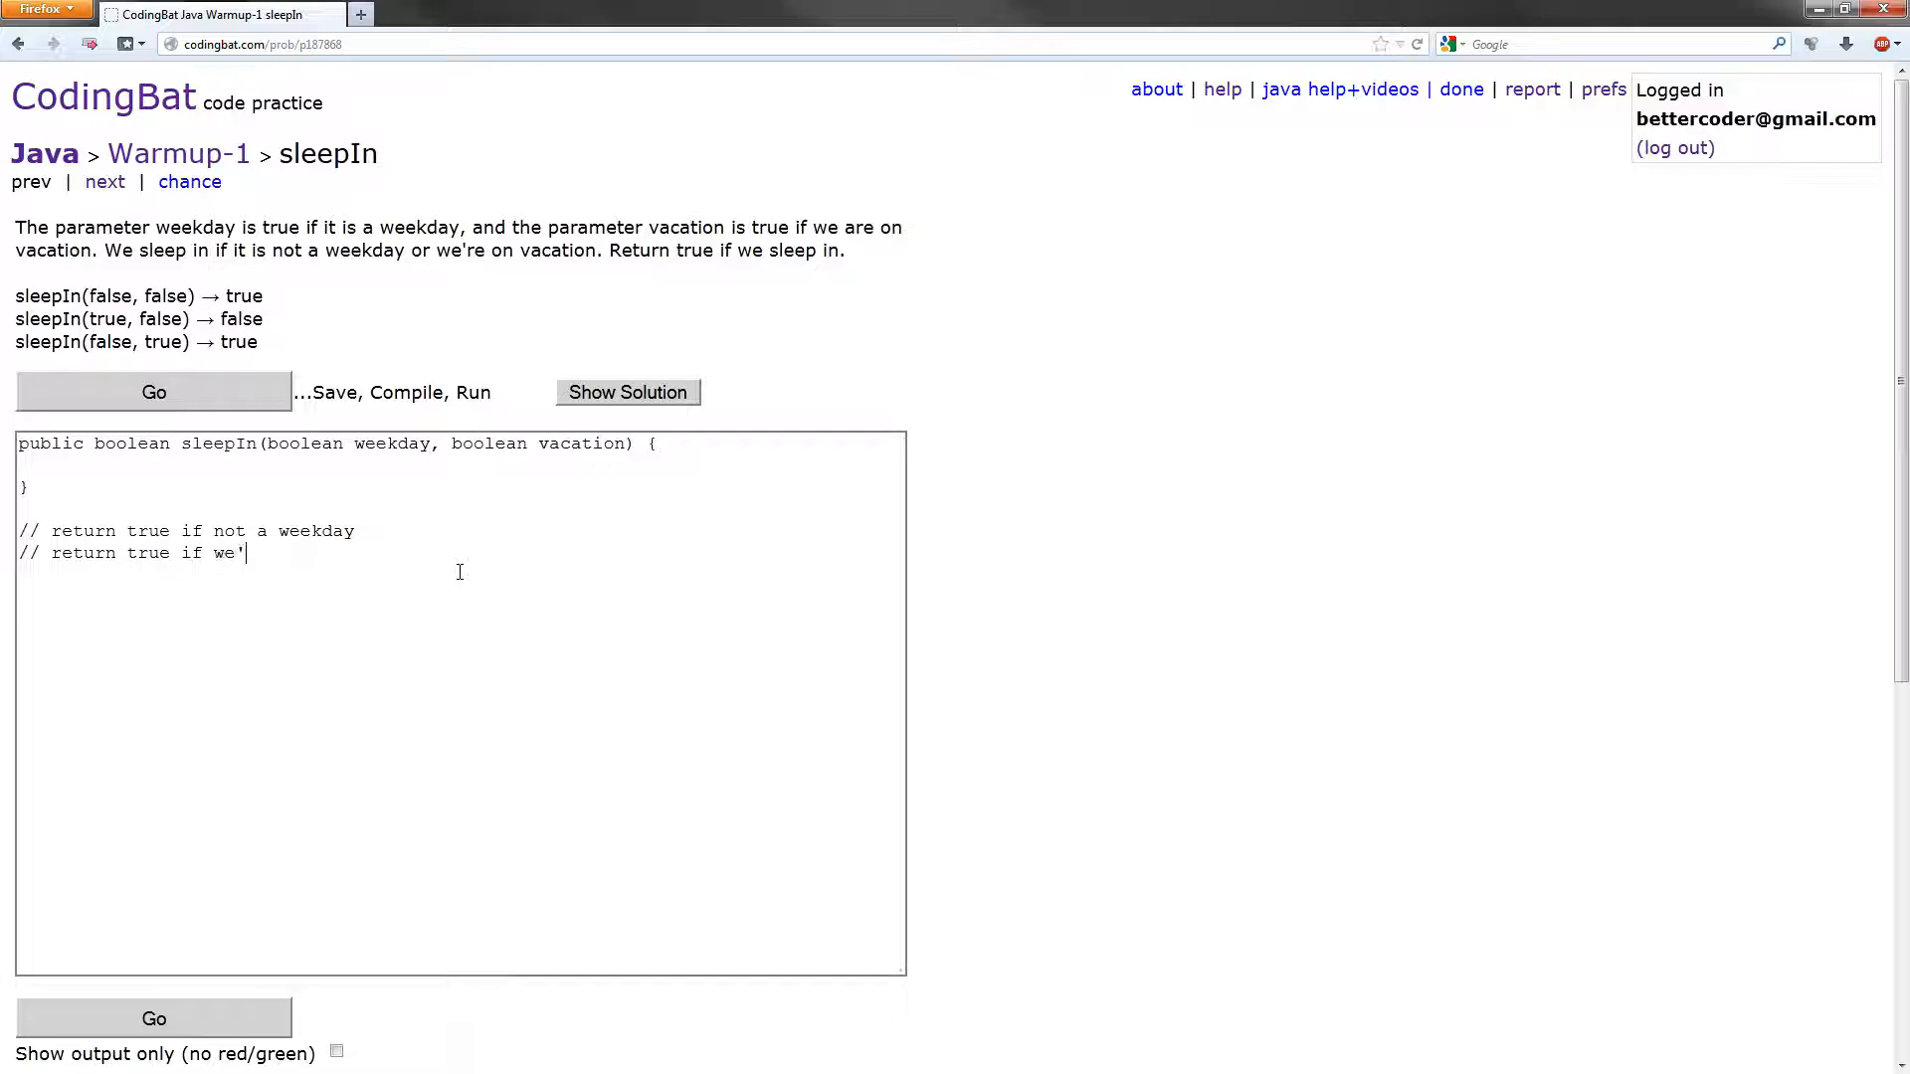
text(re on vaca)
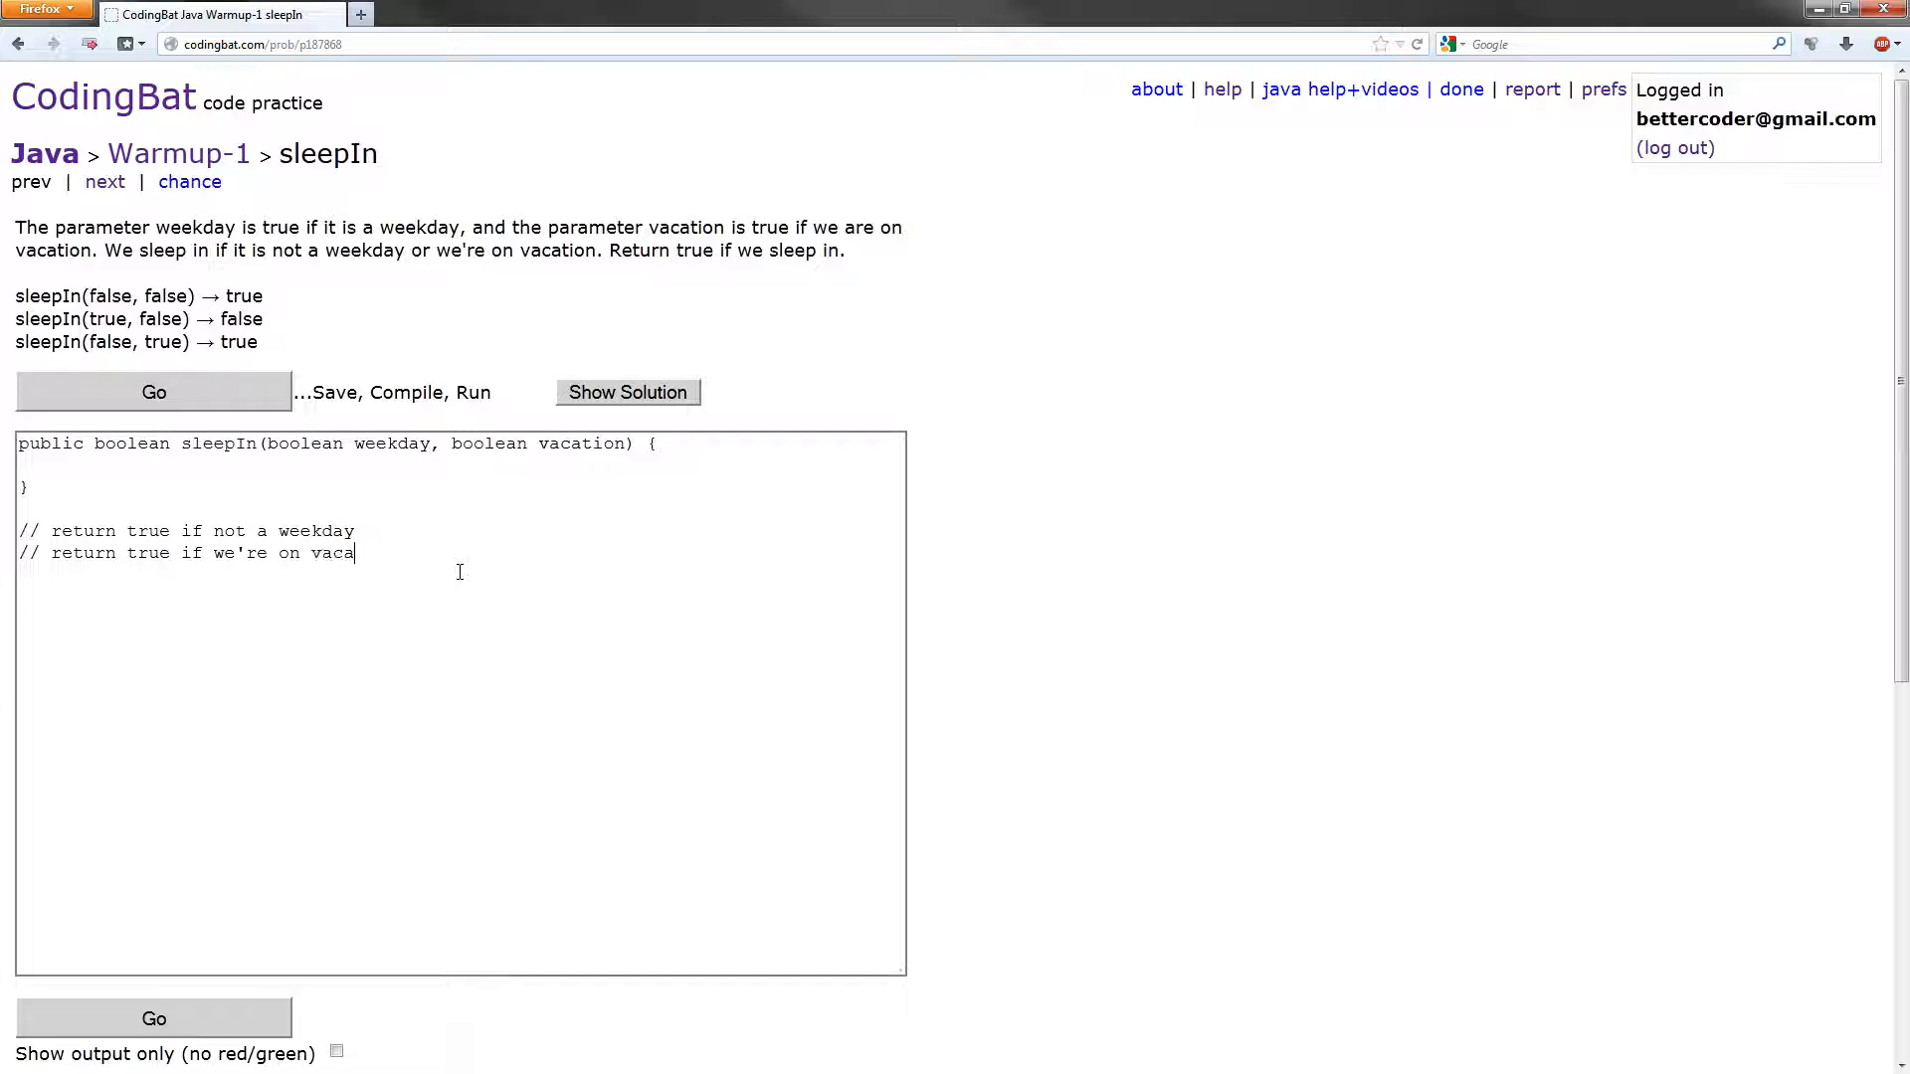
text(tion)
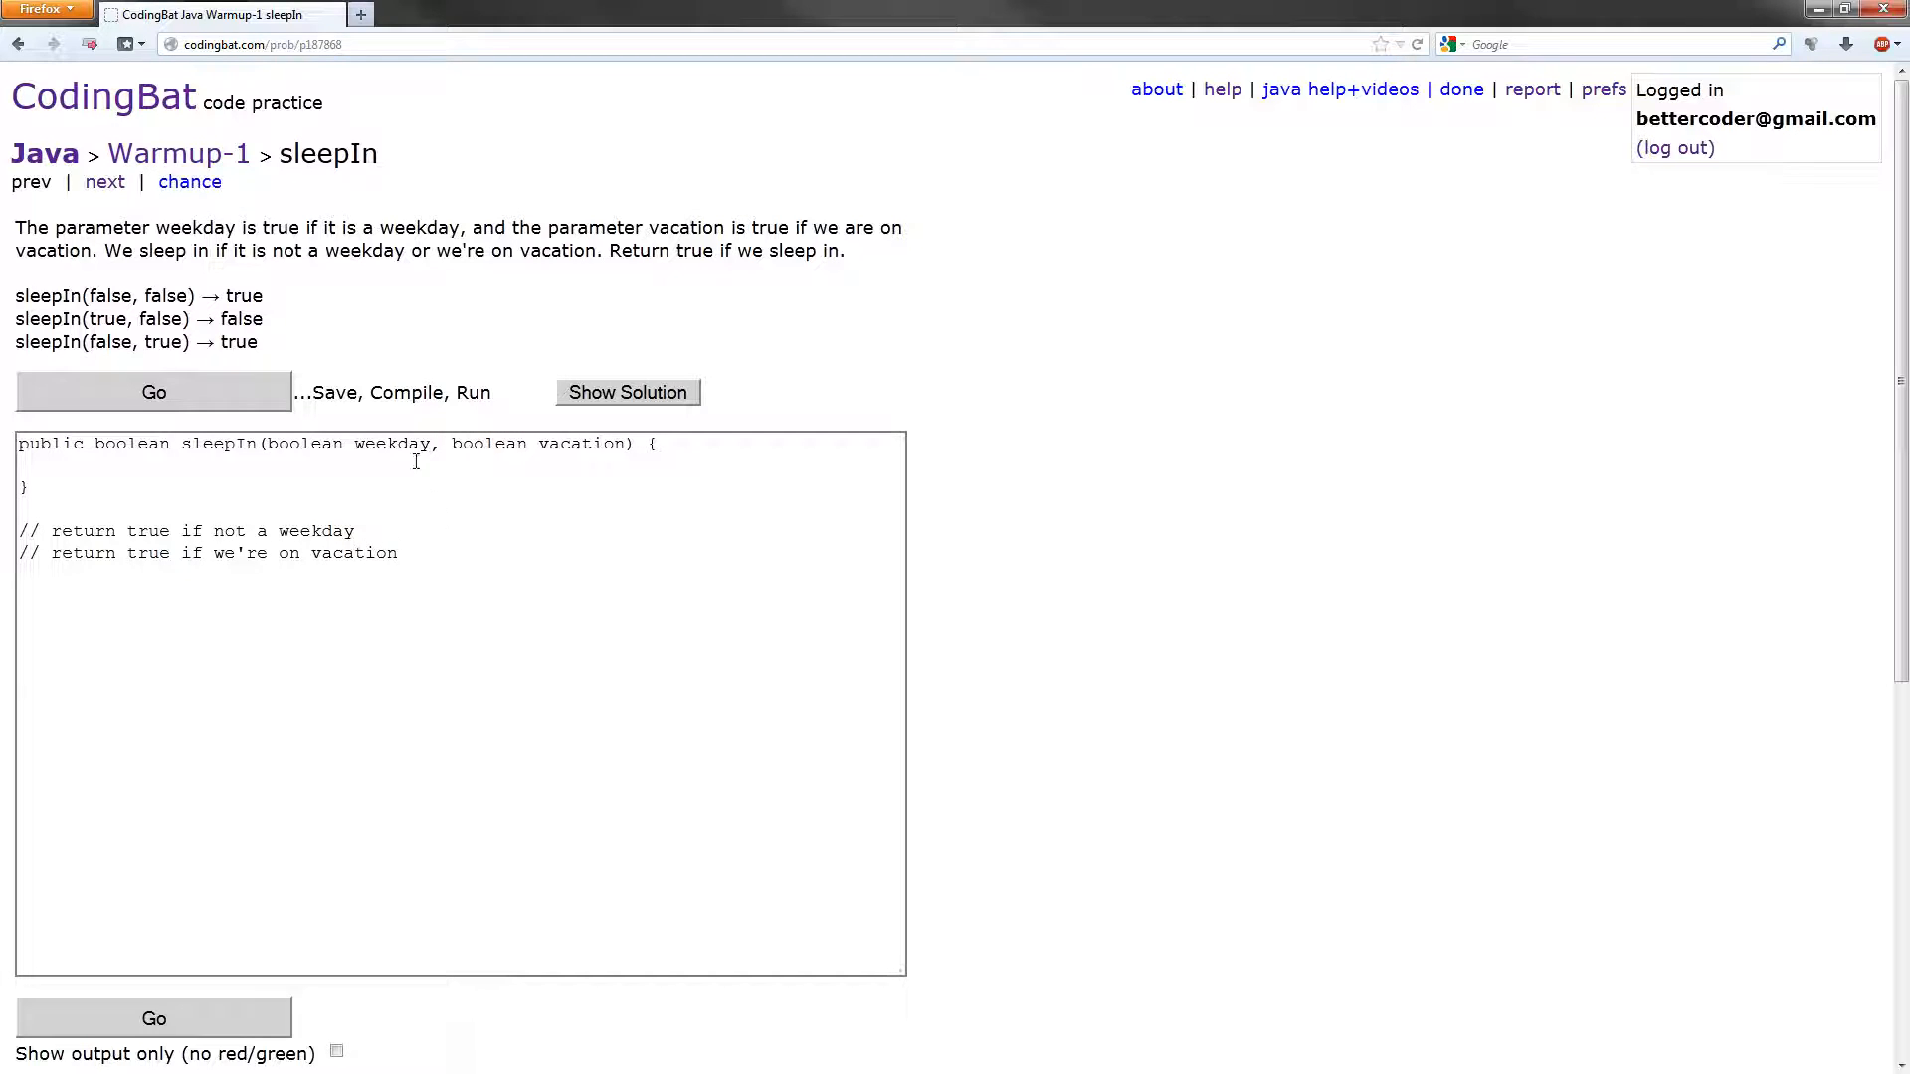
Declare 'boolean result = false;' on the first line of the method body
text(boolean)
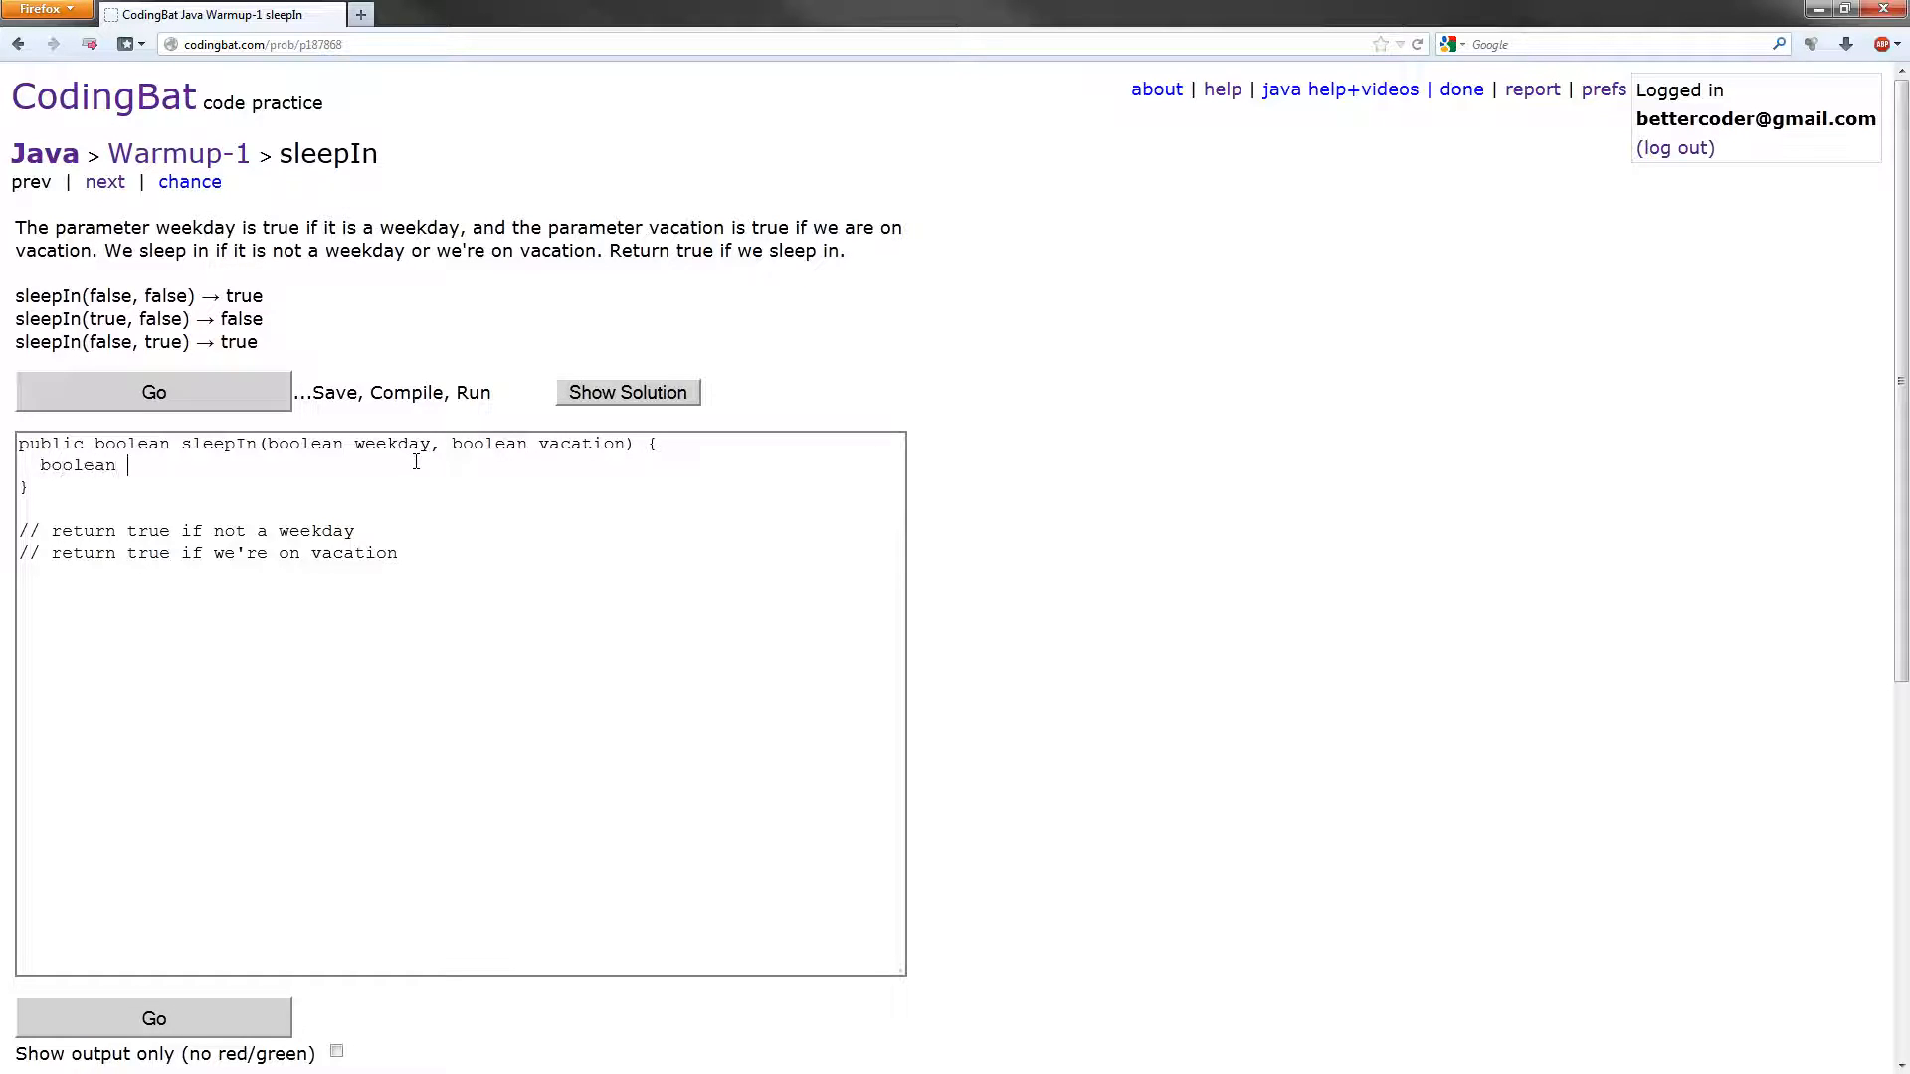
text(resu)
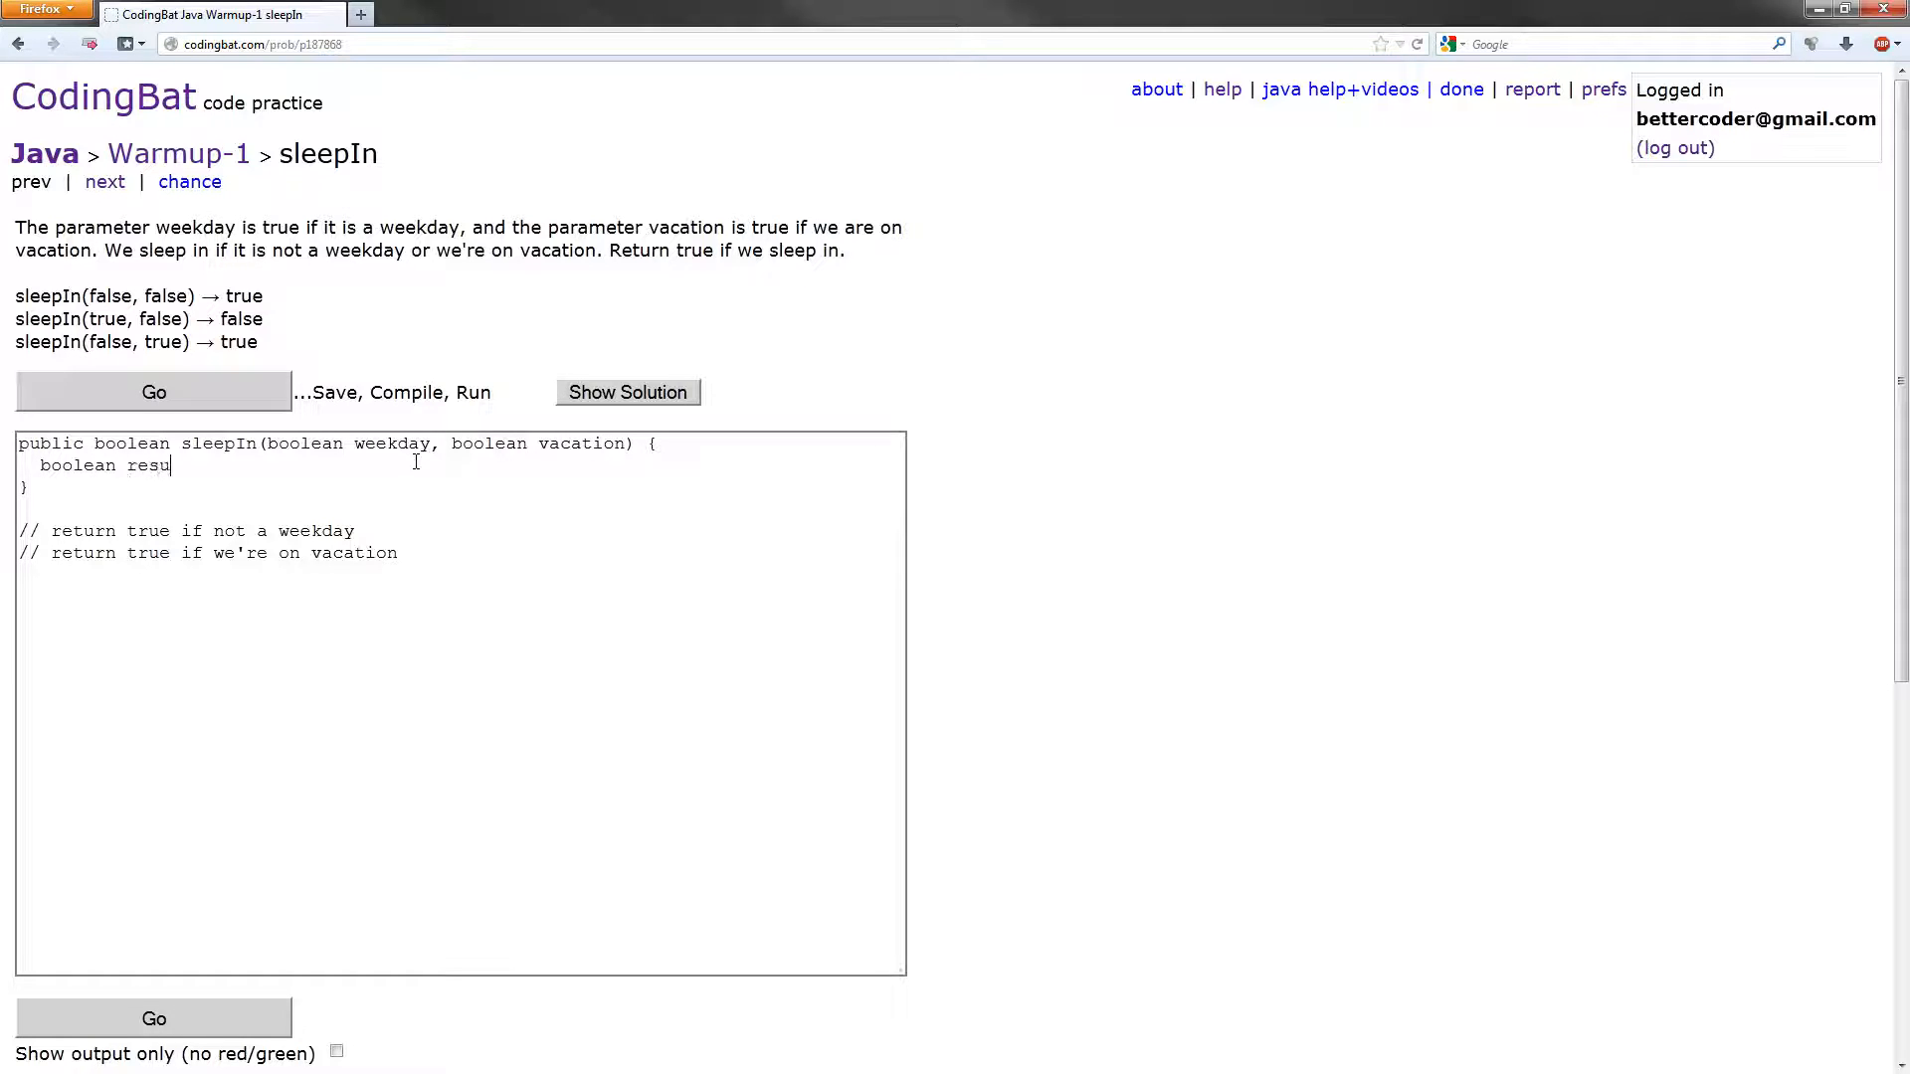
text(lt = false;)
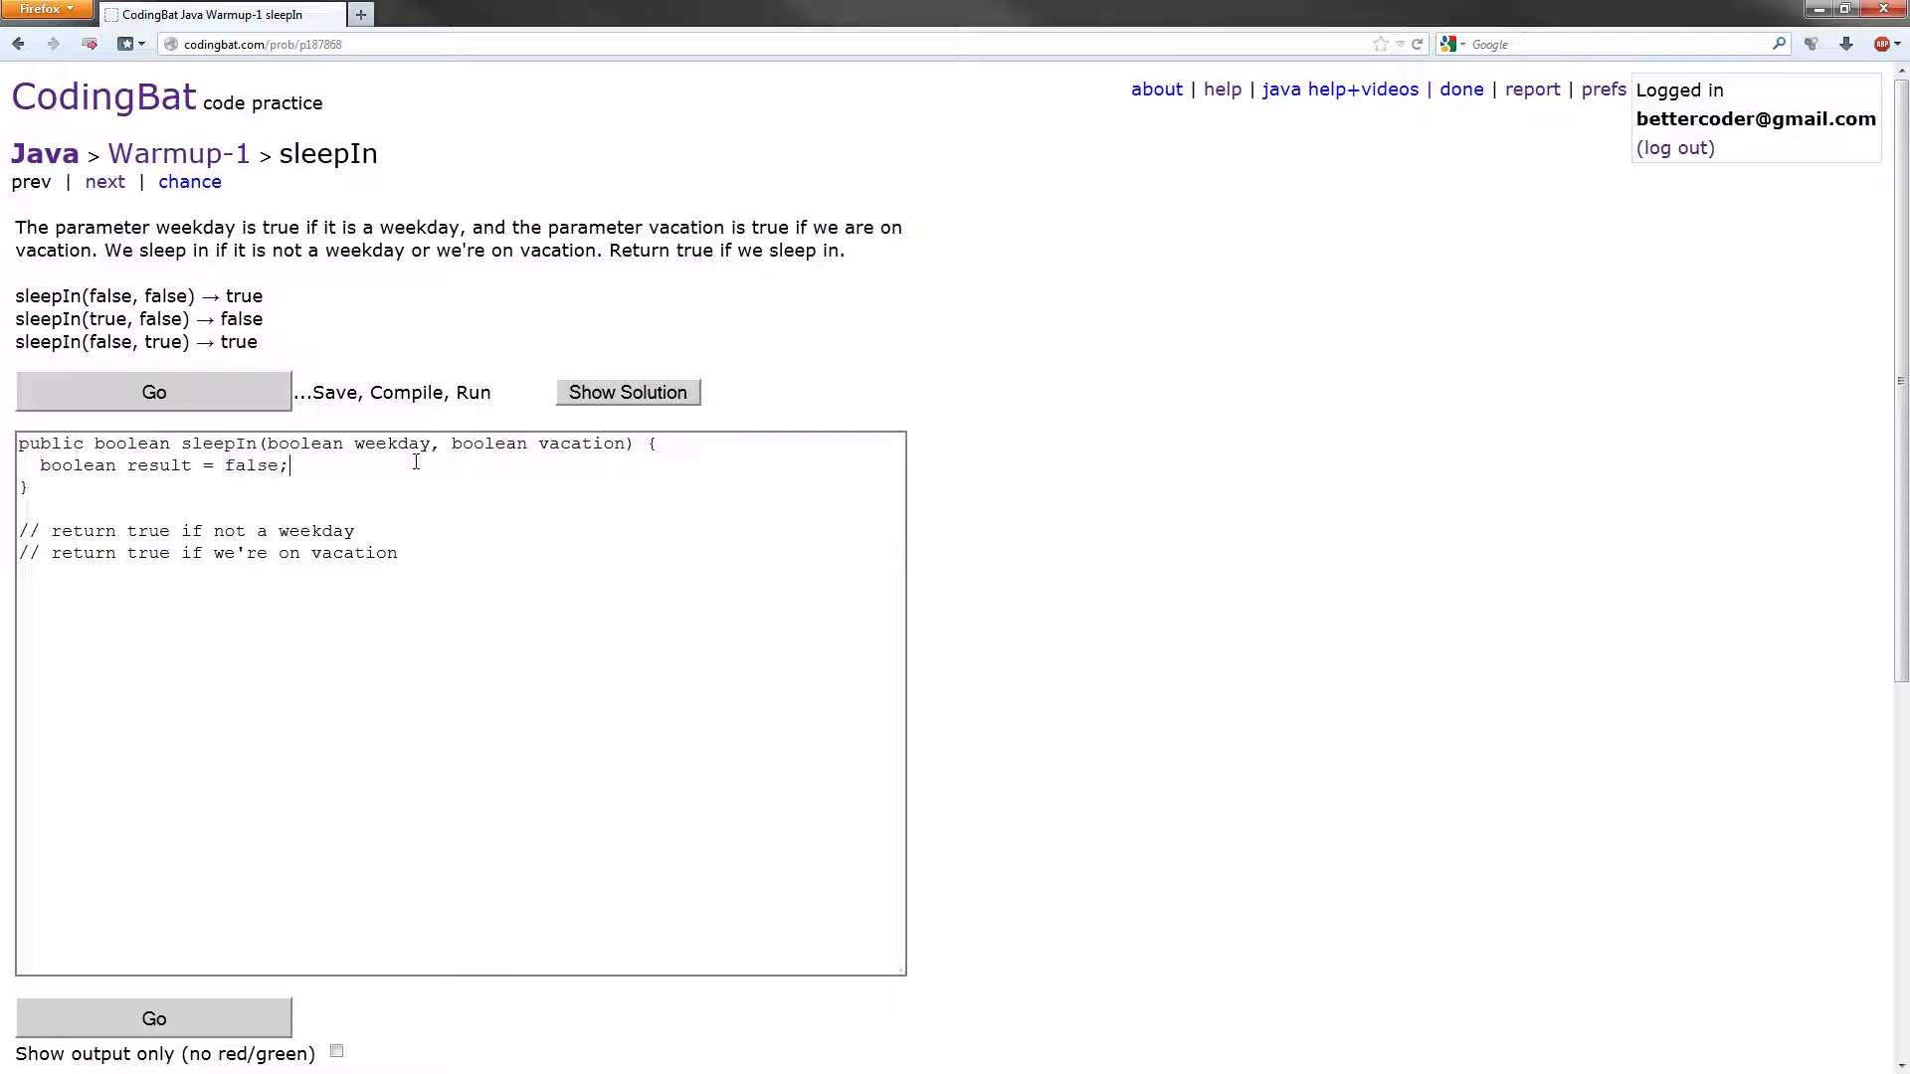
key(Return)
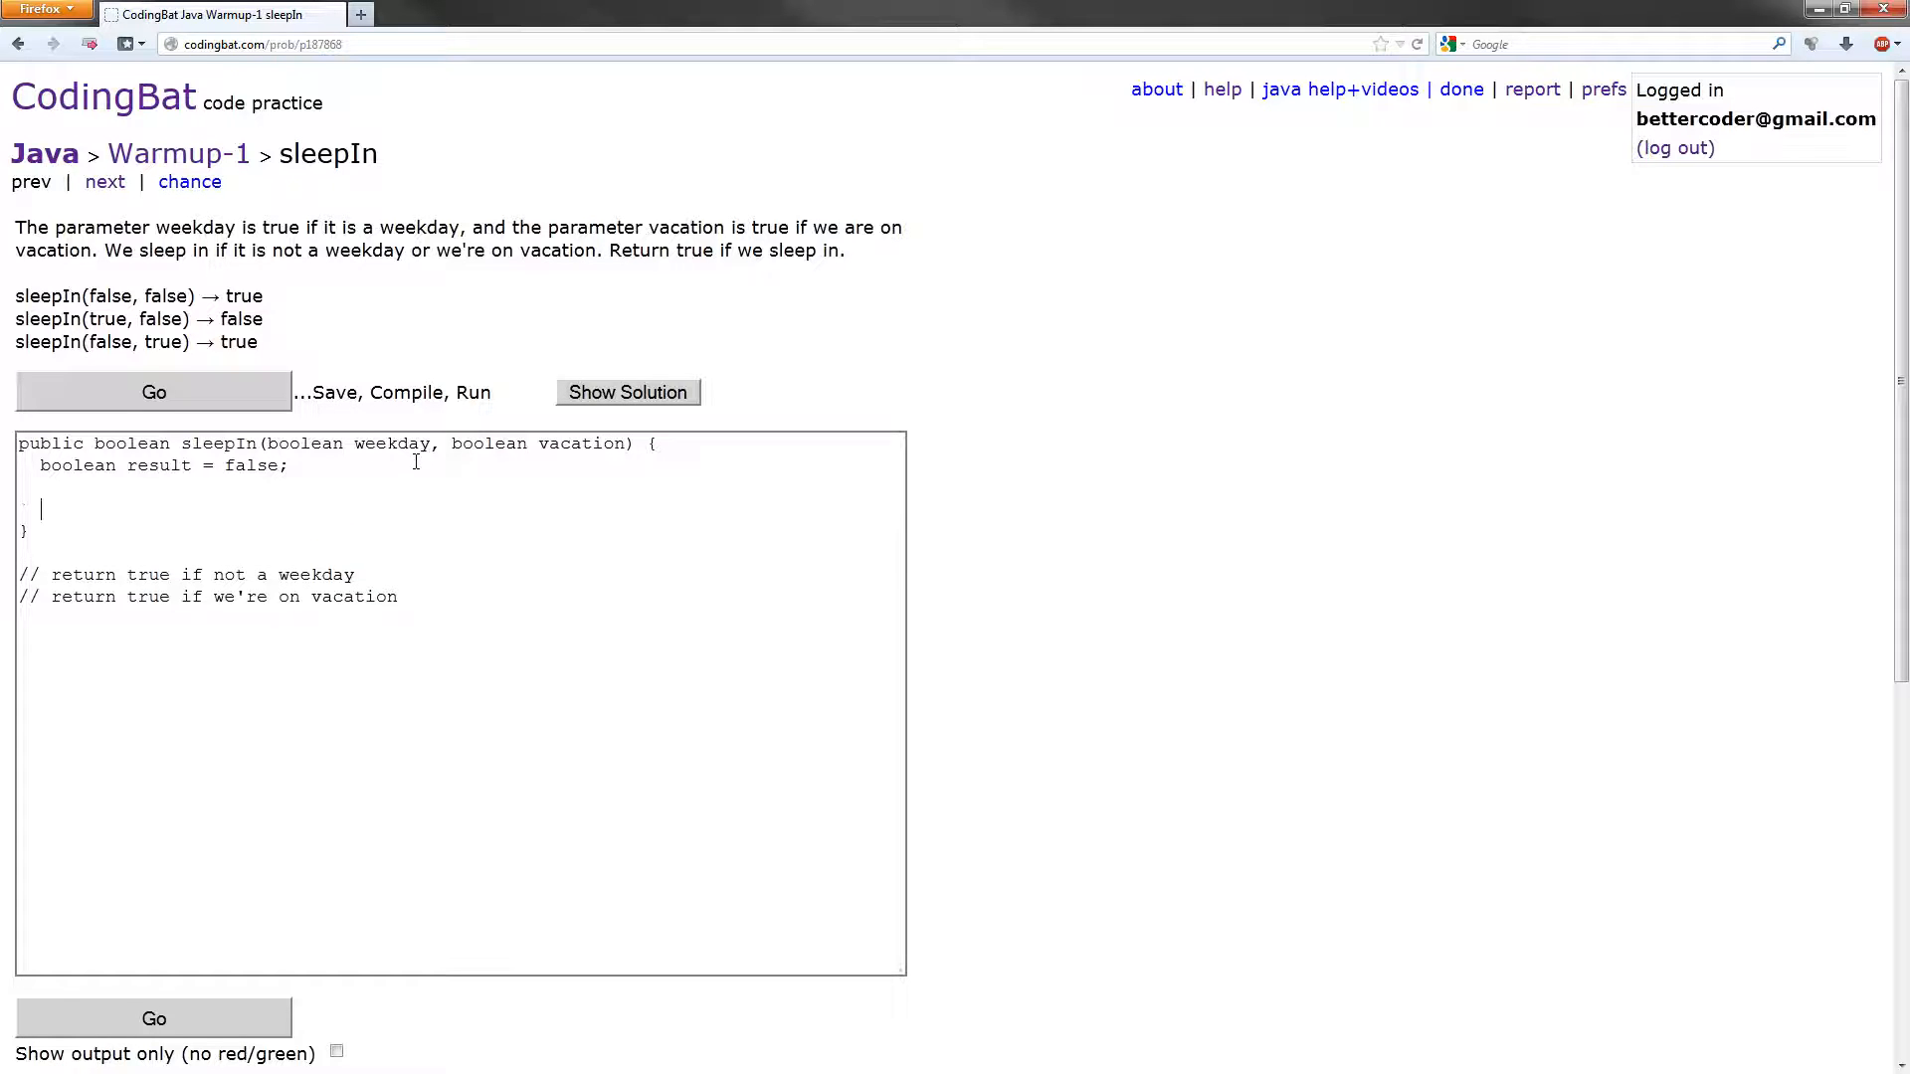
Add 'if (!weekday || vacation)' setting result = true, then 'return result;', and run the tests
text(if ()
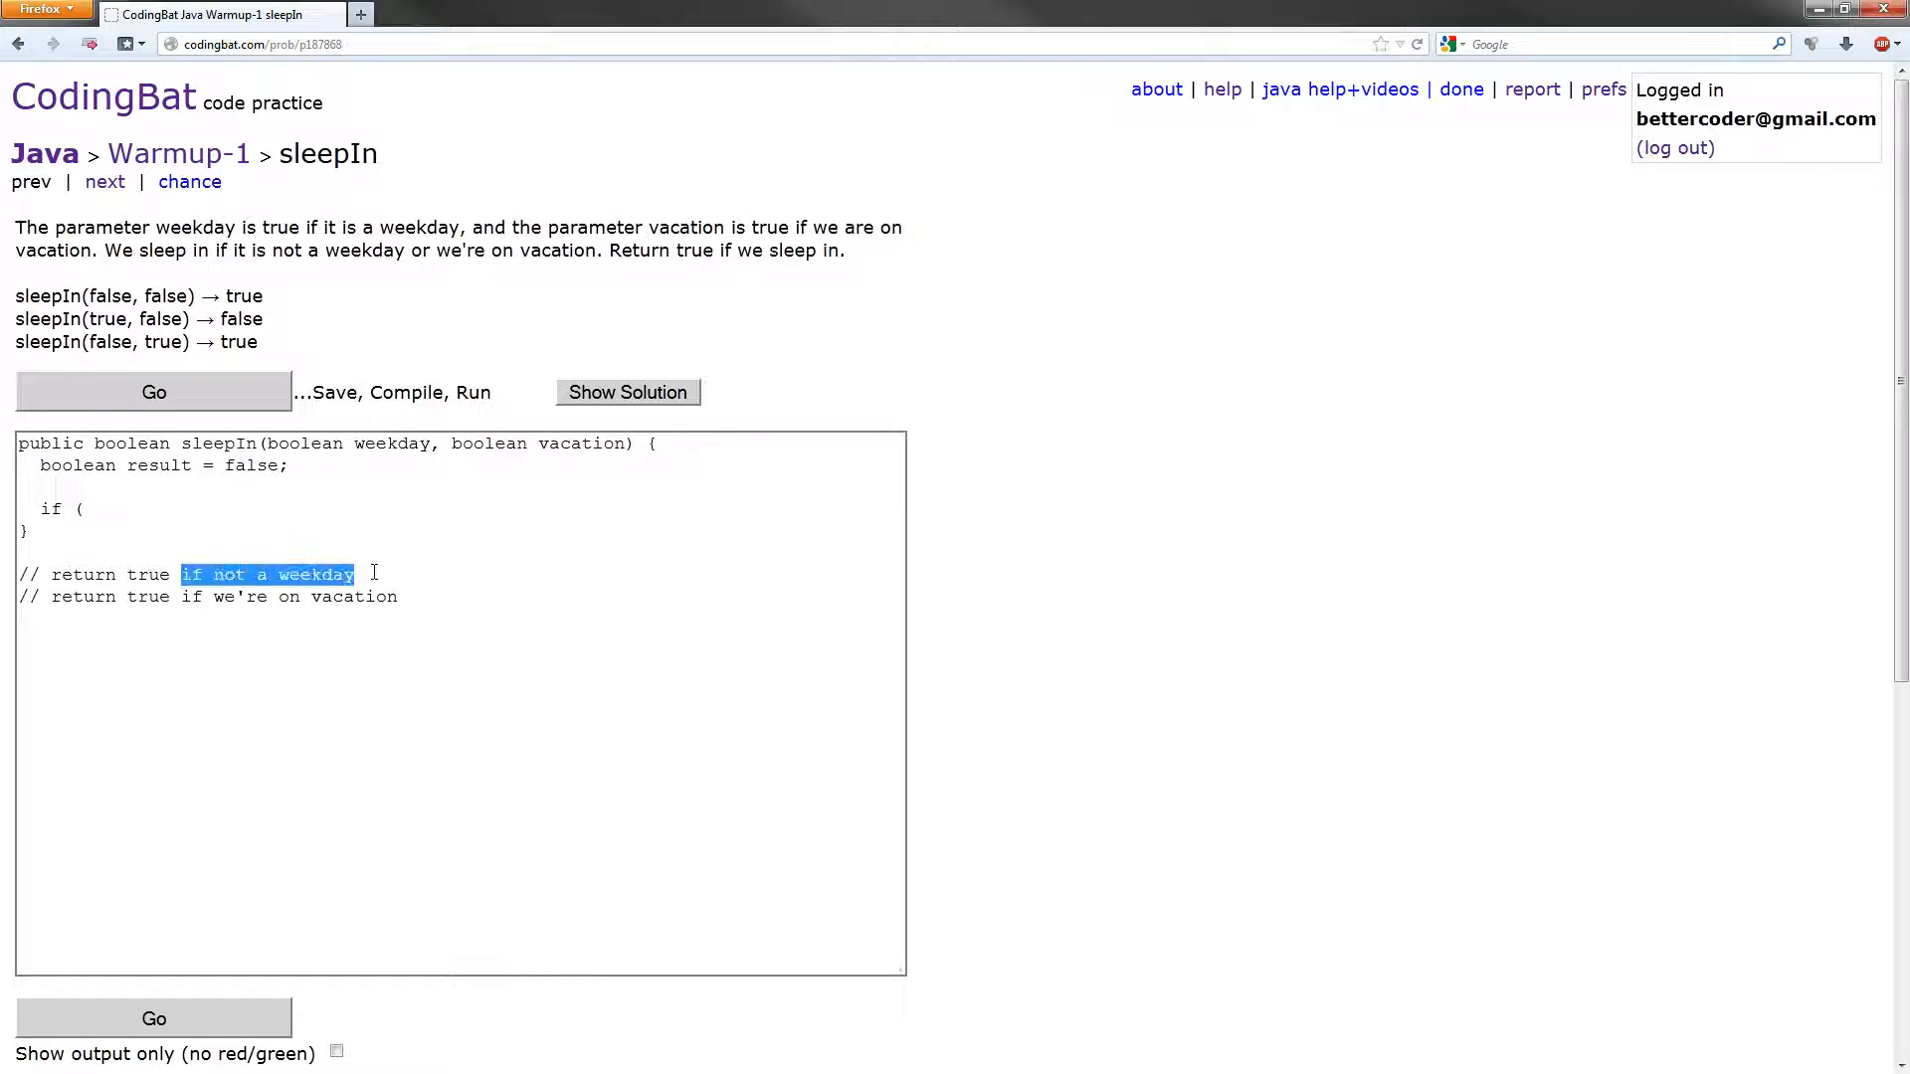
text(!)
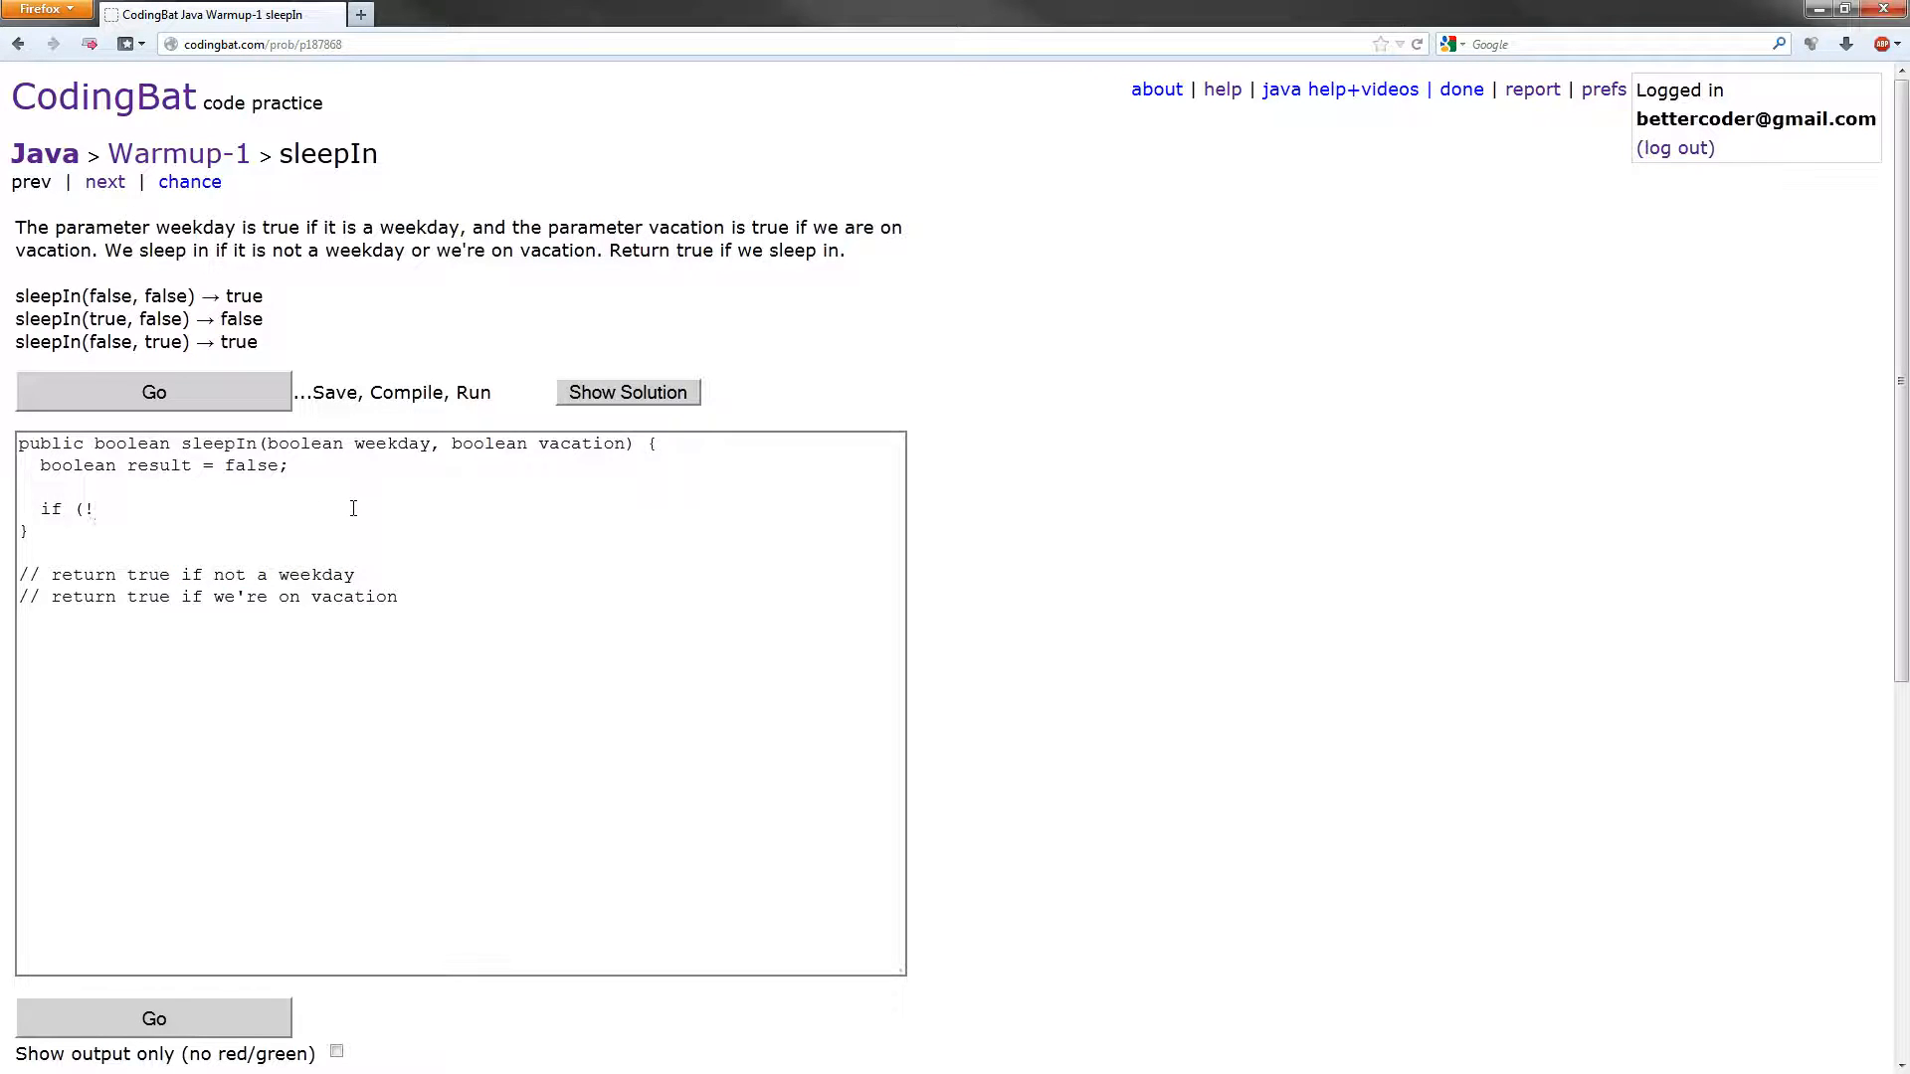
text(weekday ||)
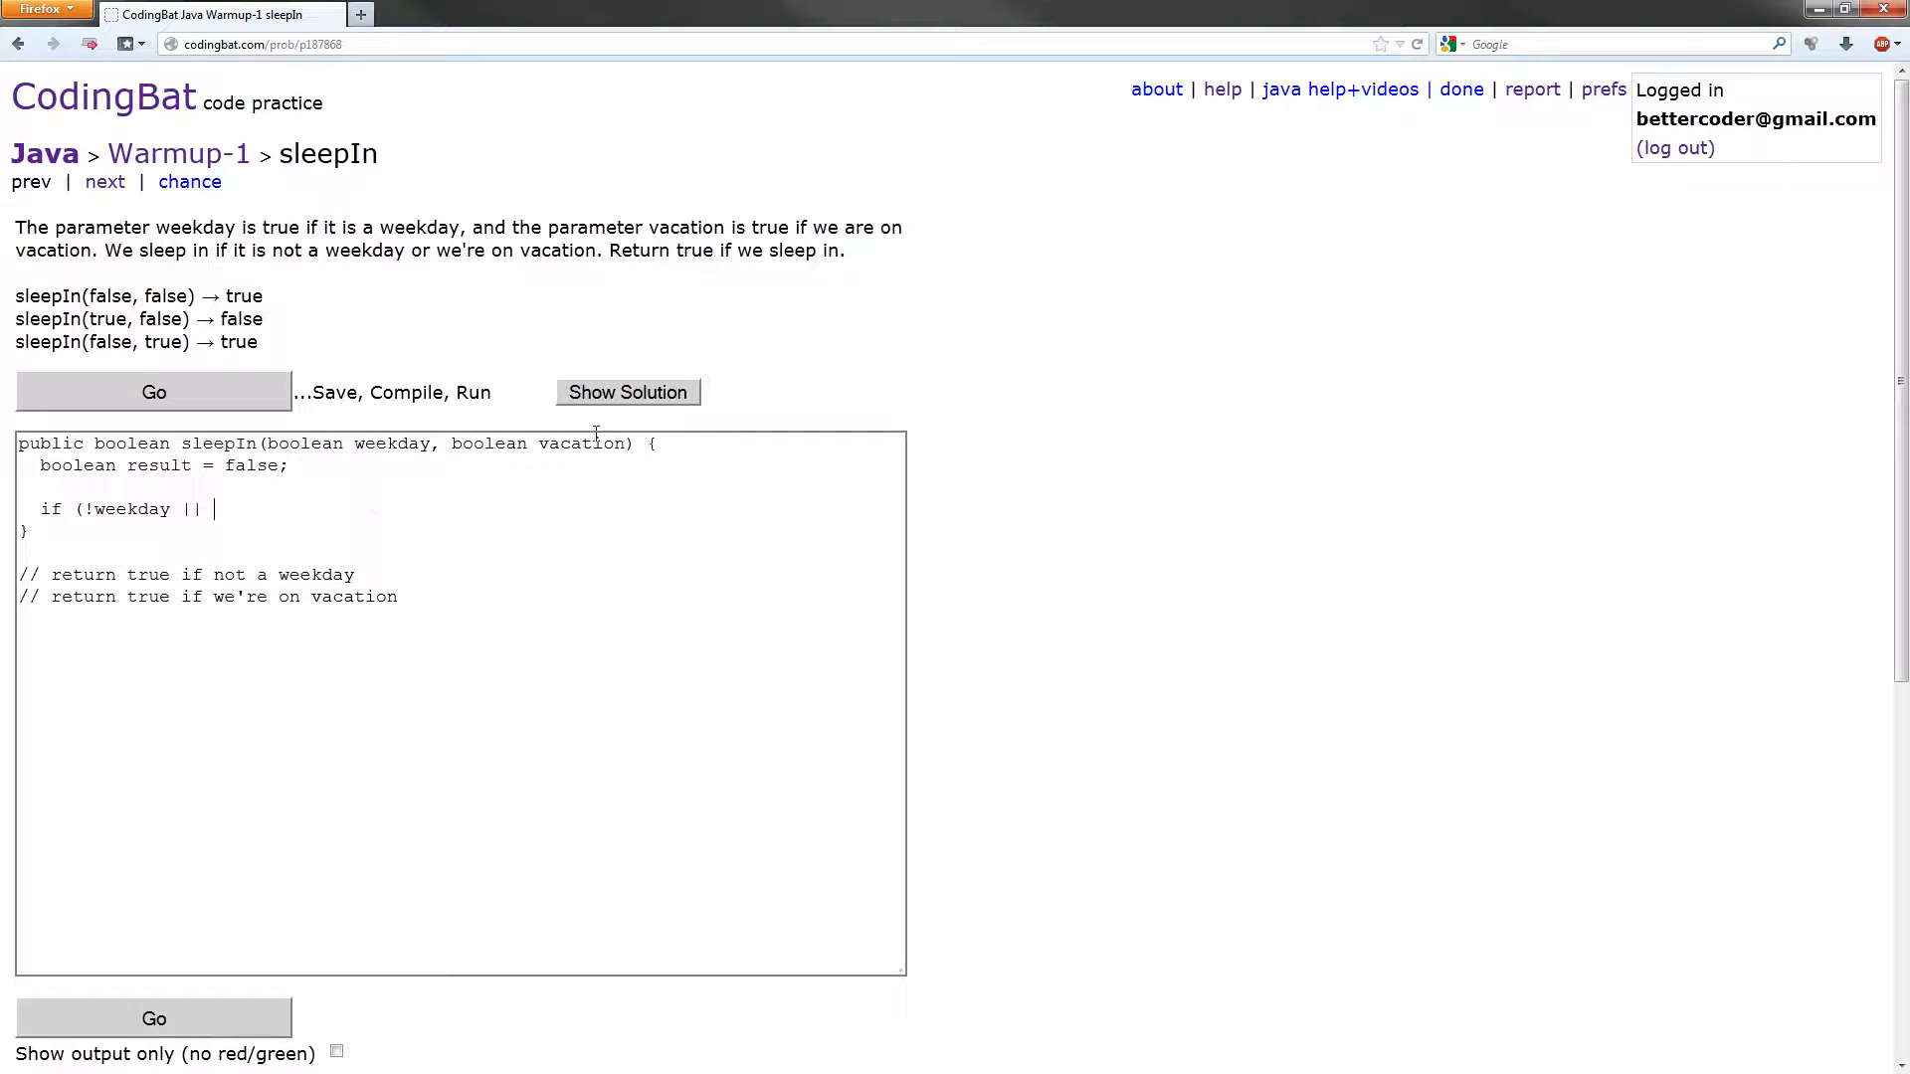
double_click(760, 228)
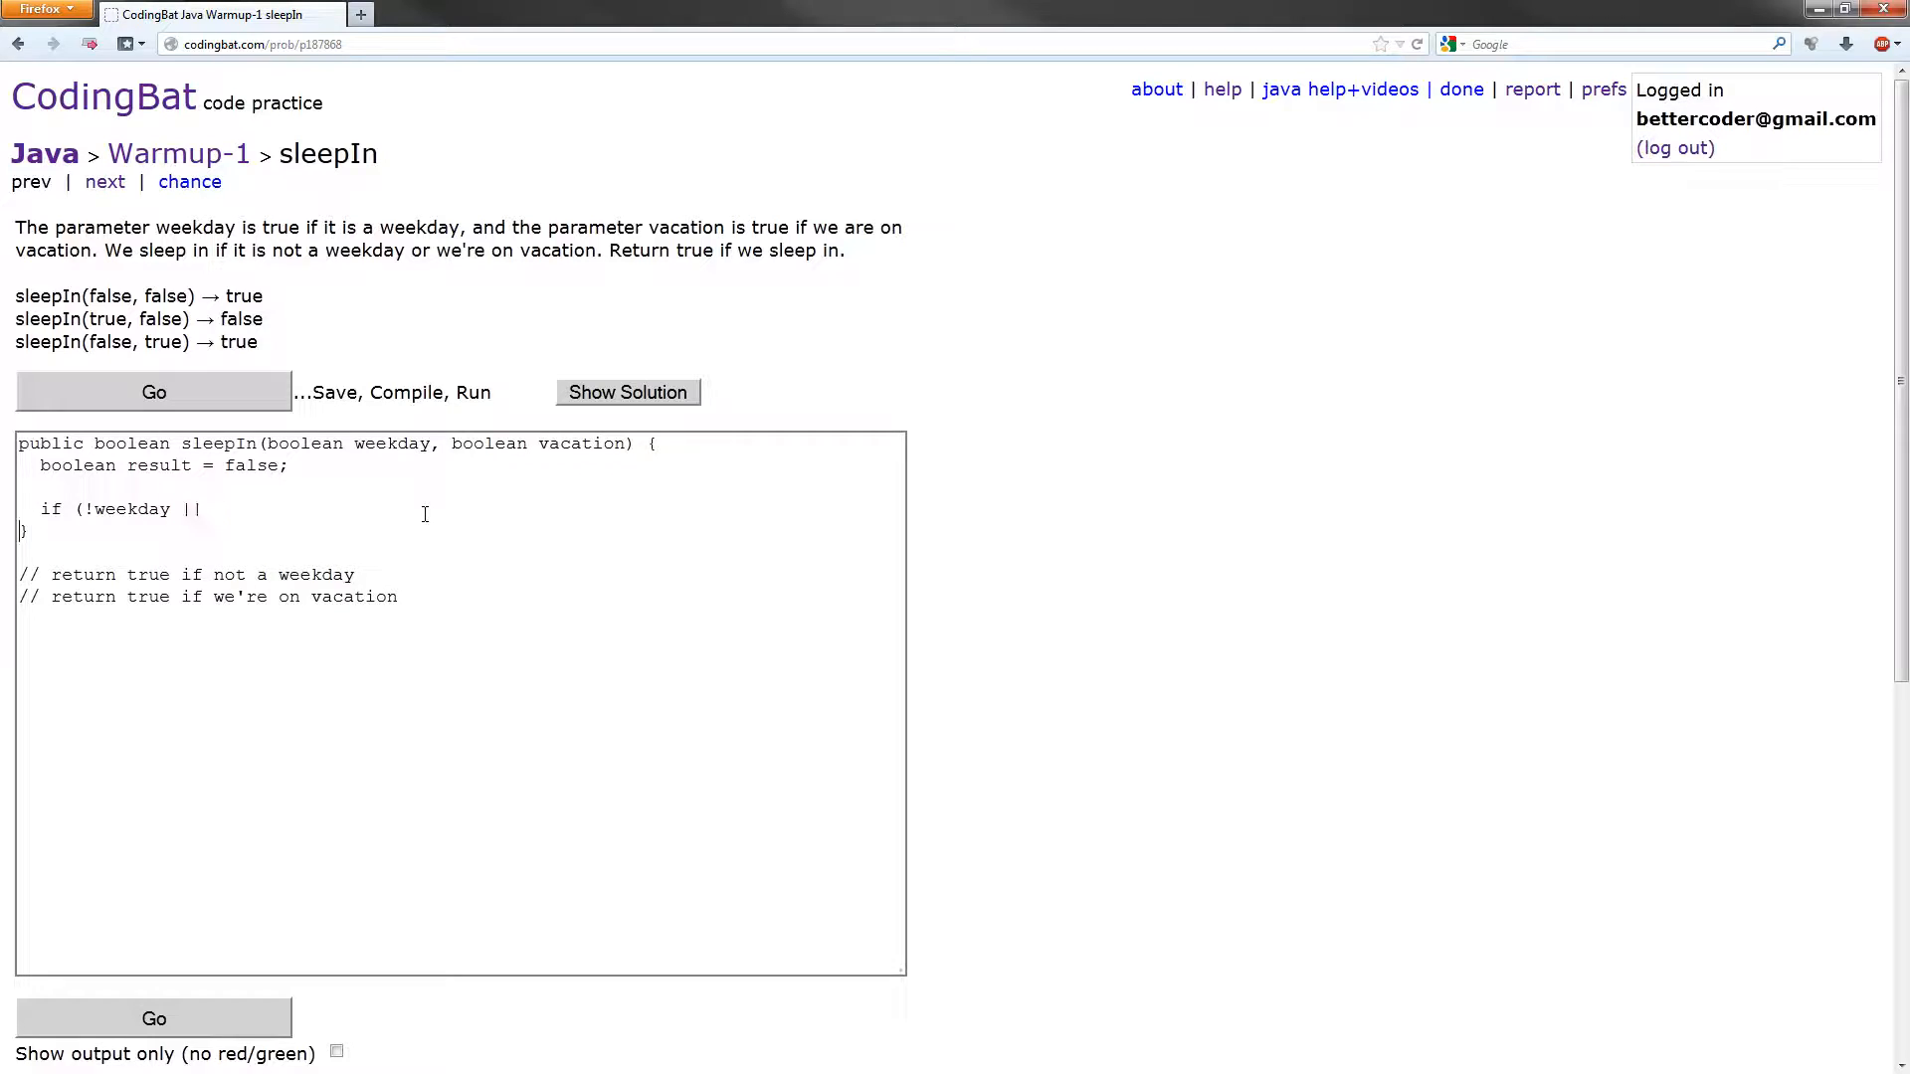
text(vacation))
text(res)
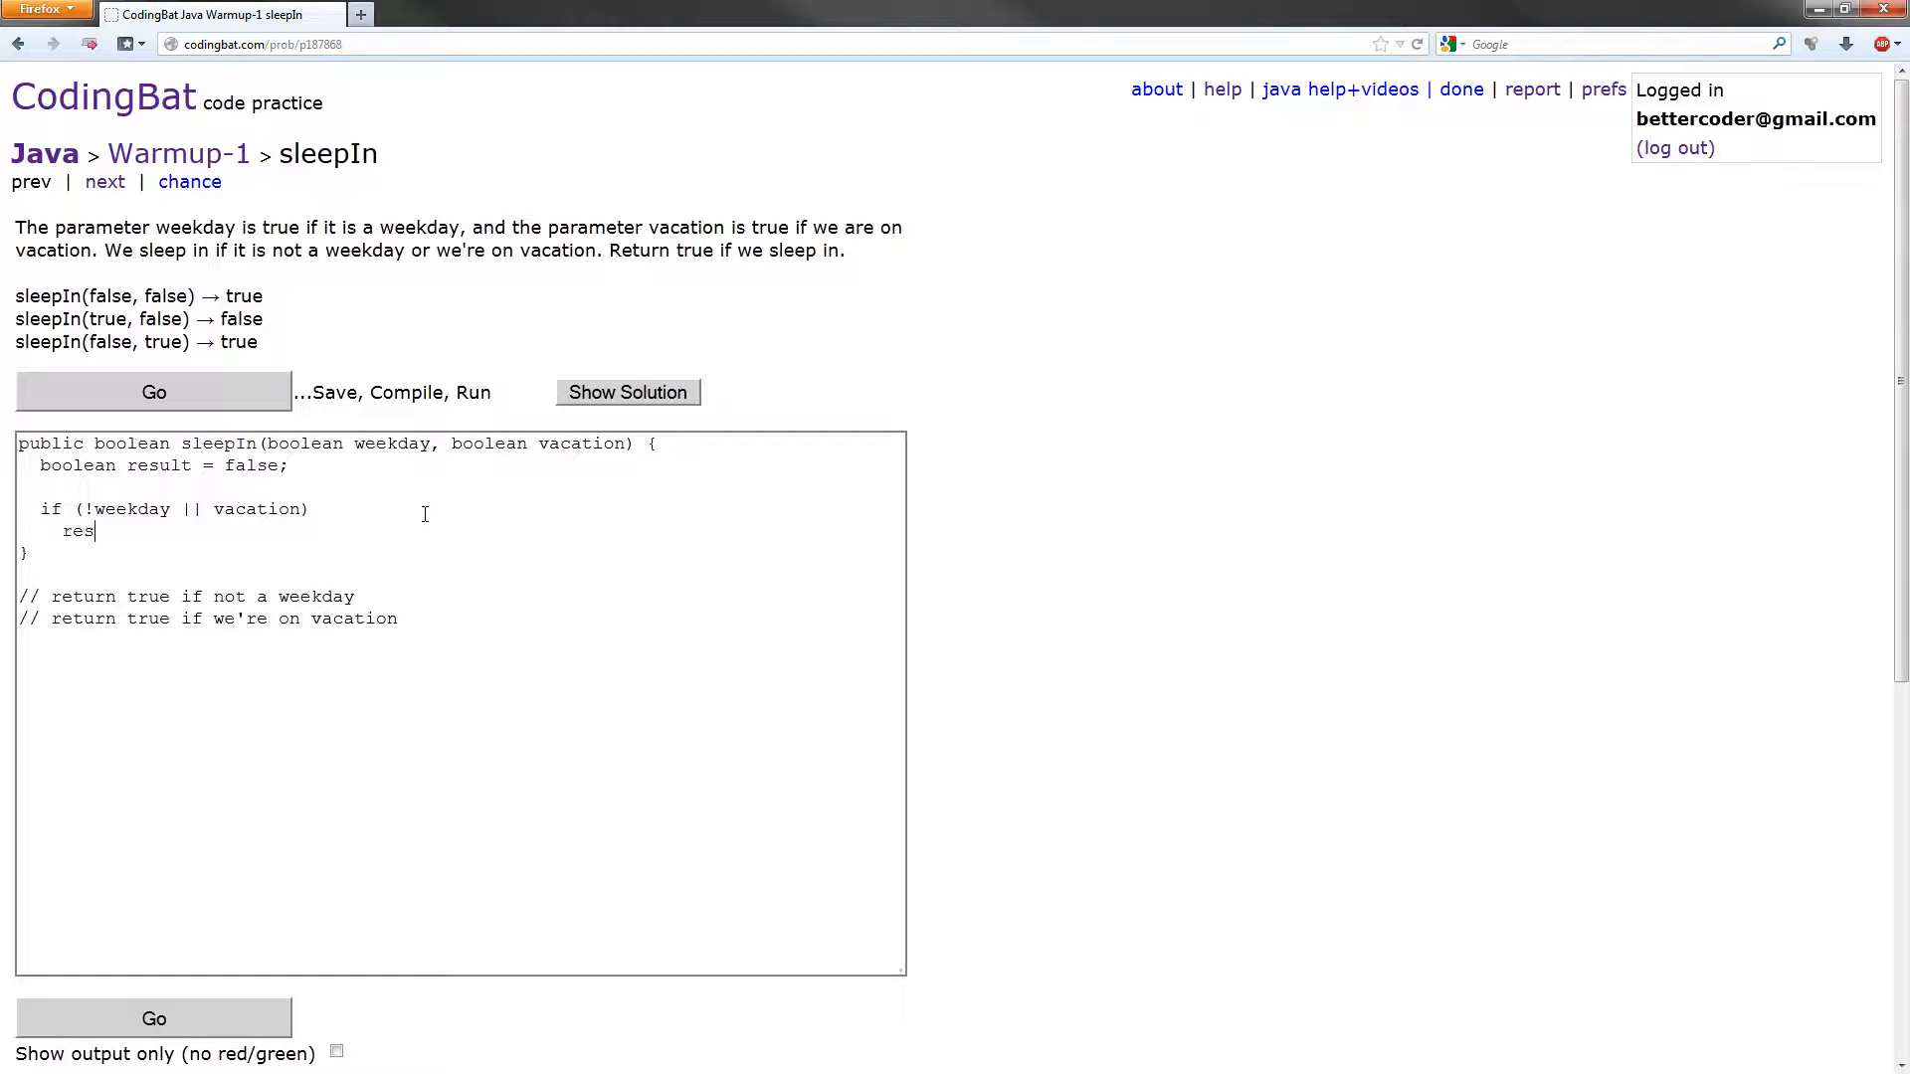
text(ult = true;)
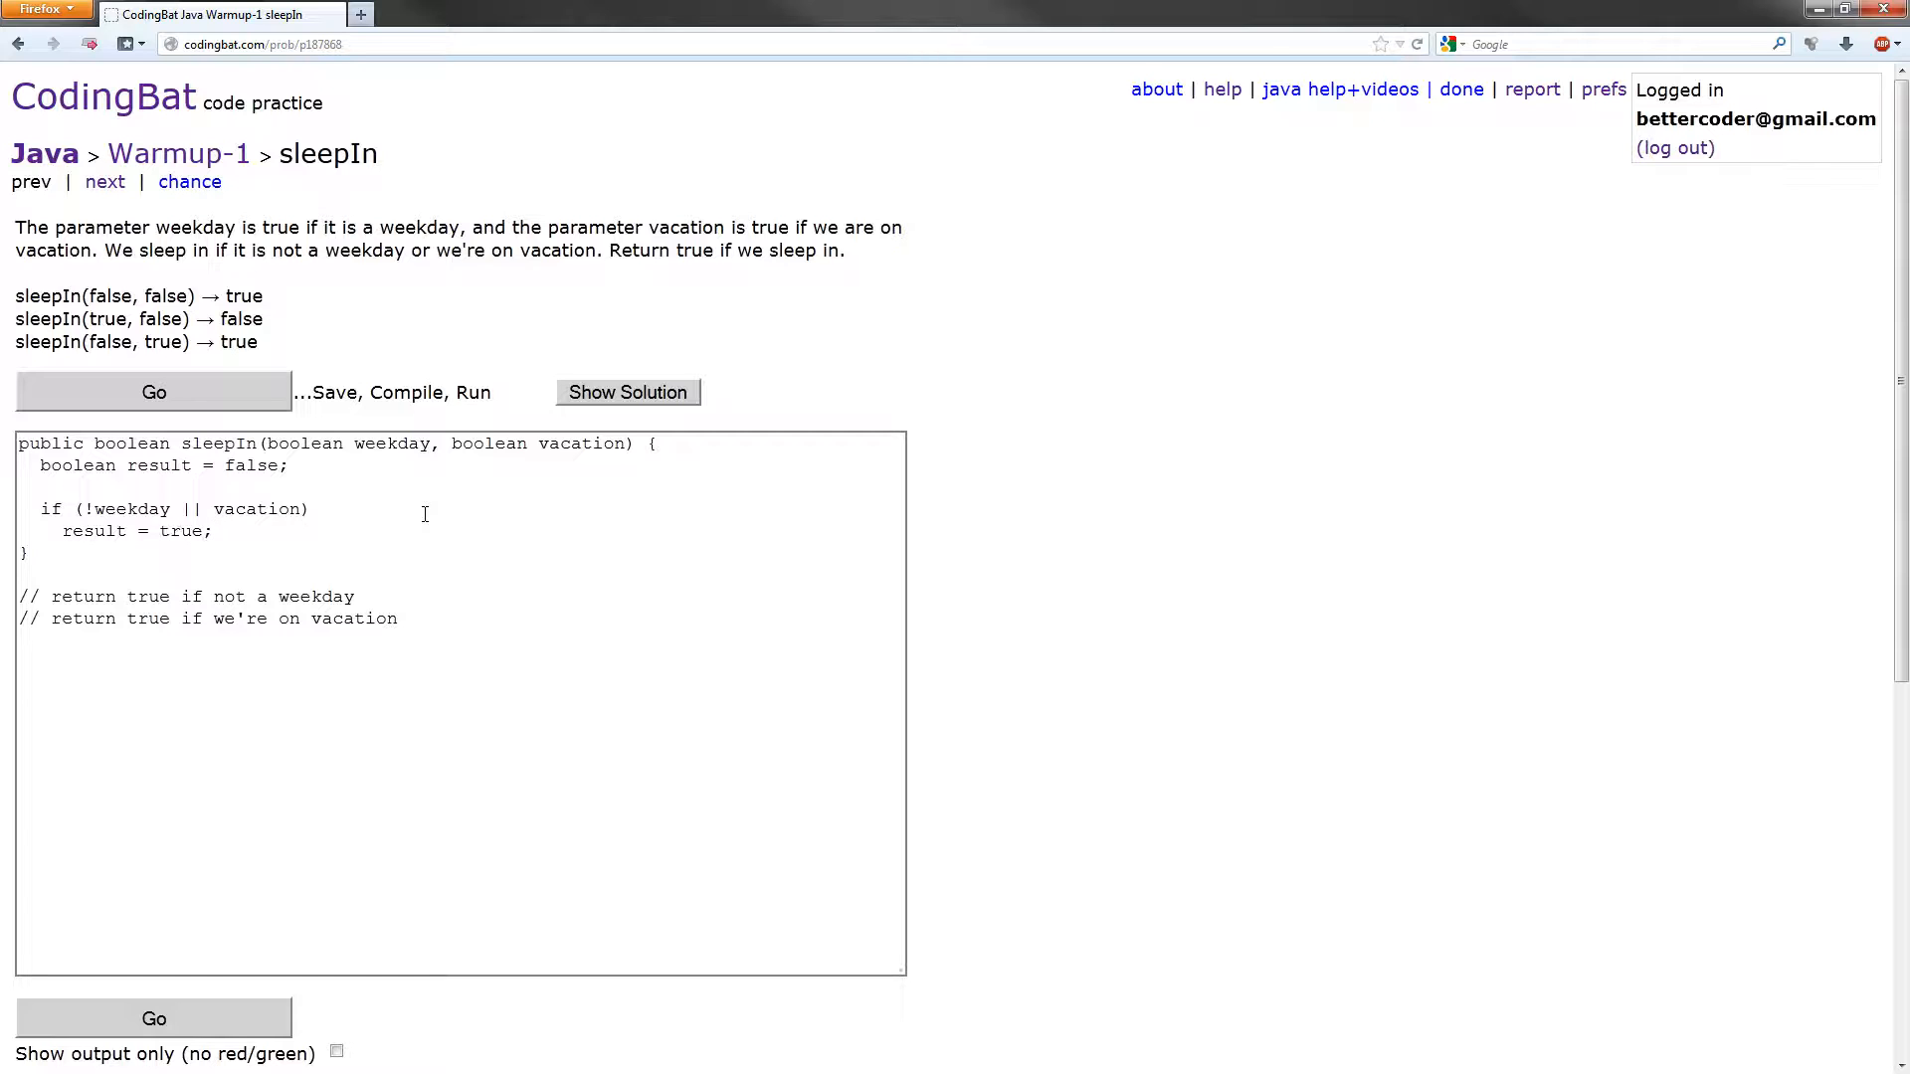
text(return)
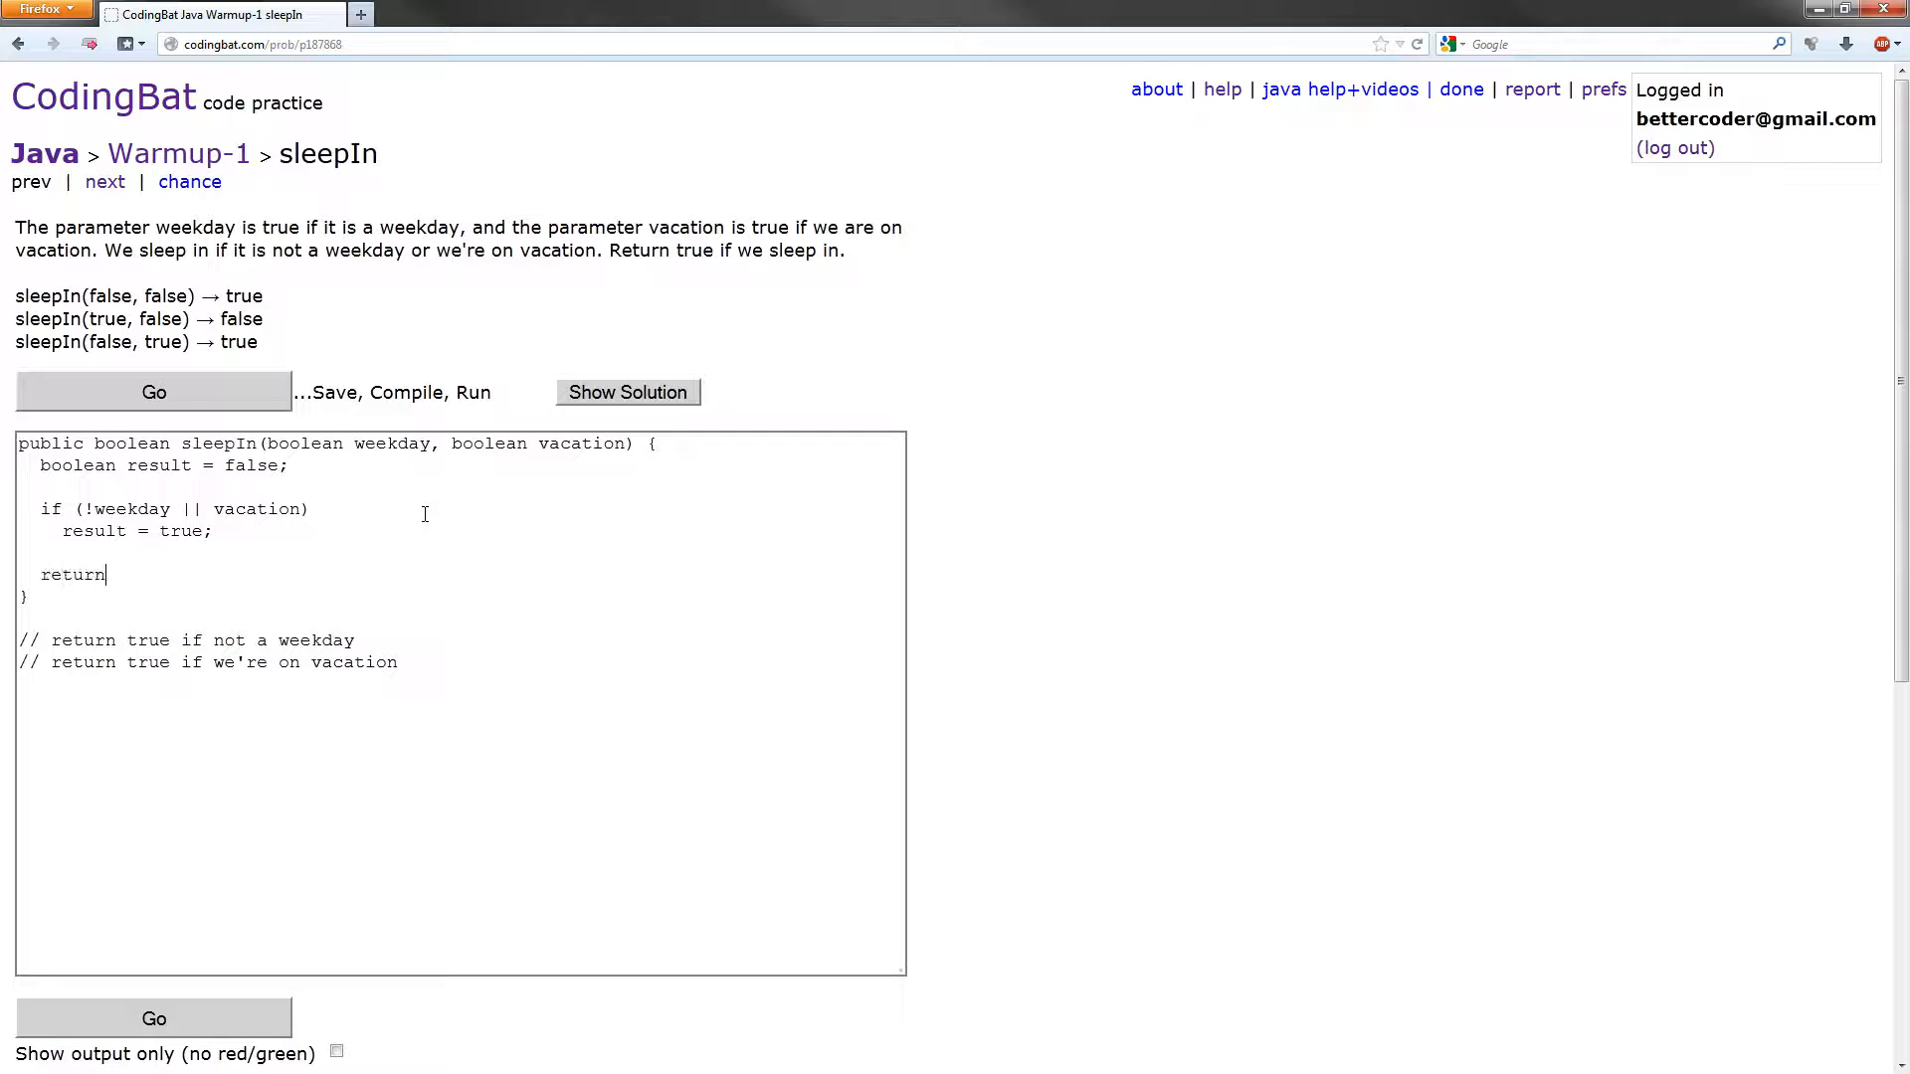
text(result;)
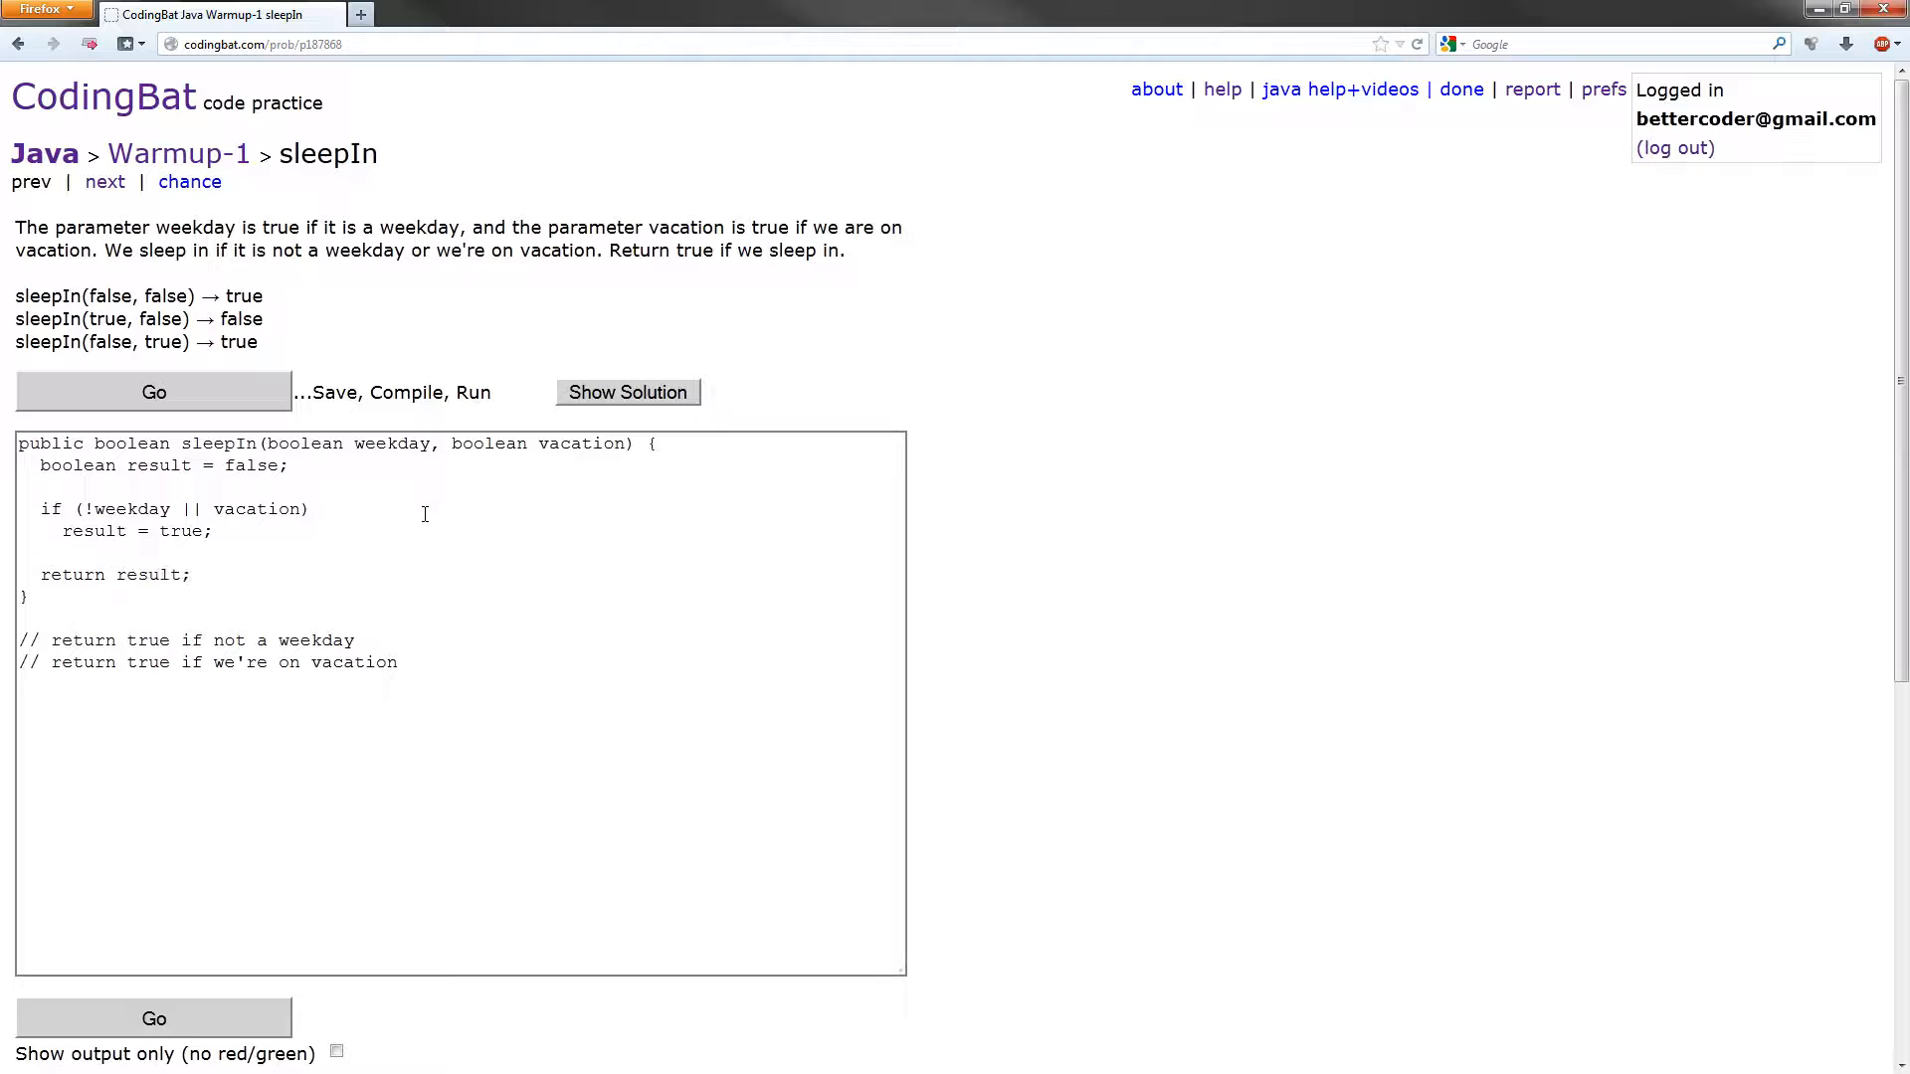
click(153, 391)
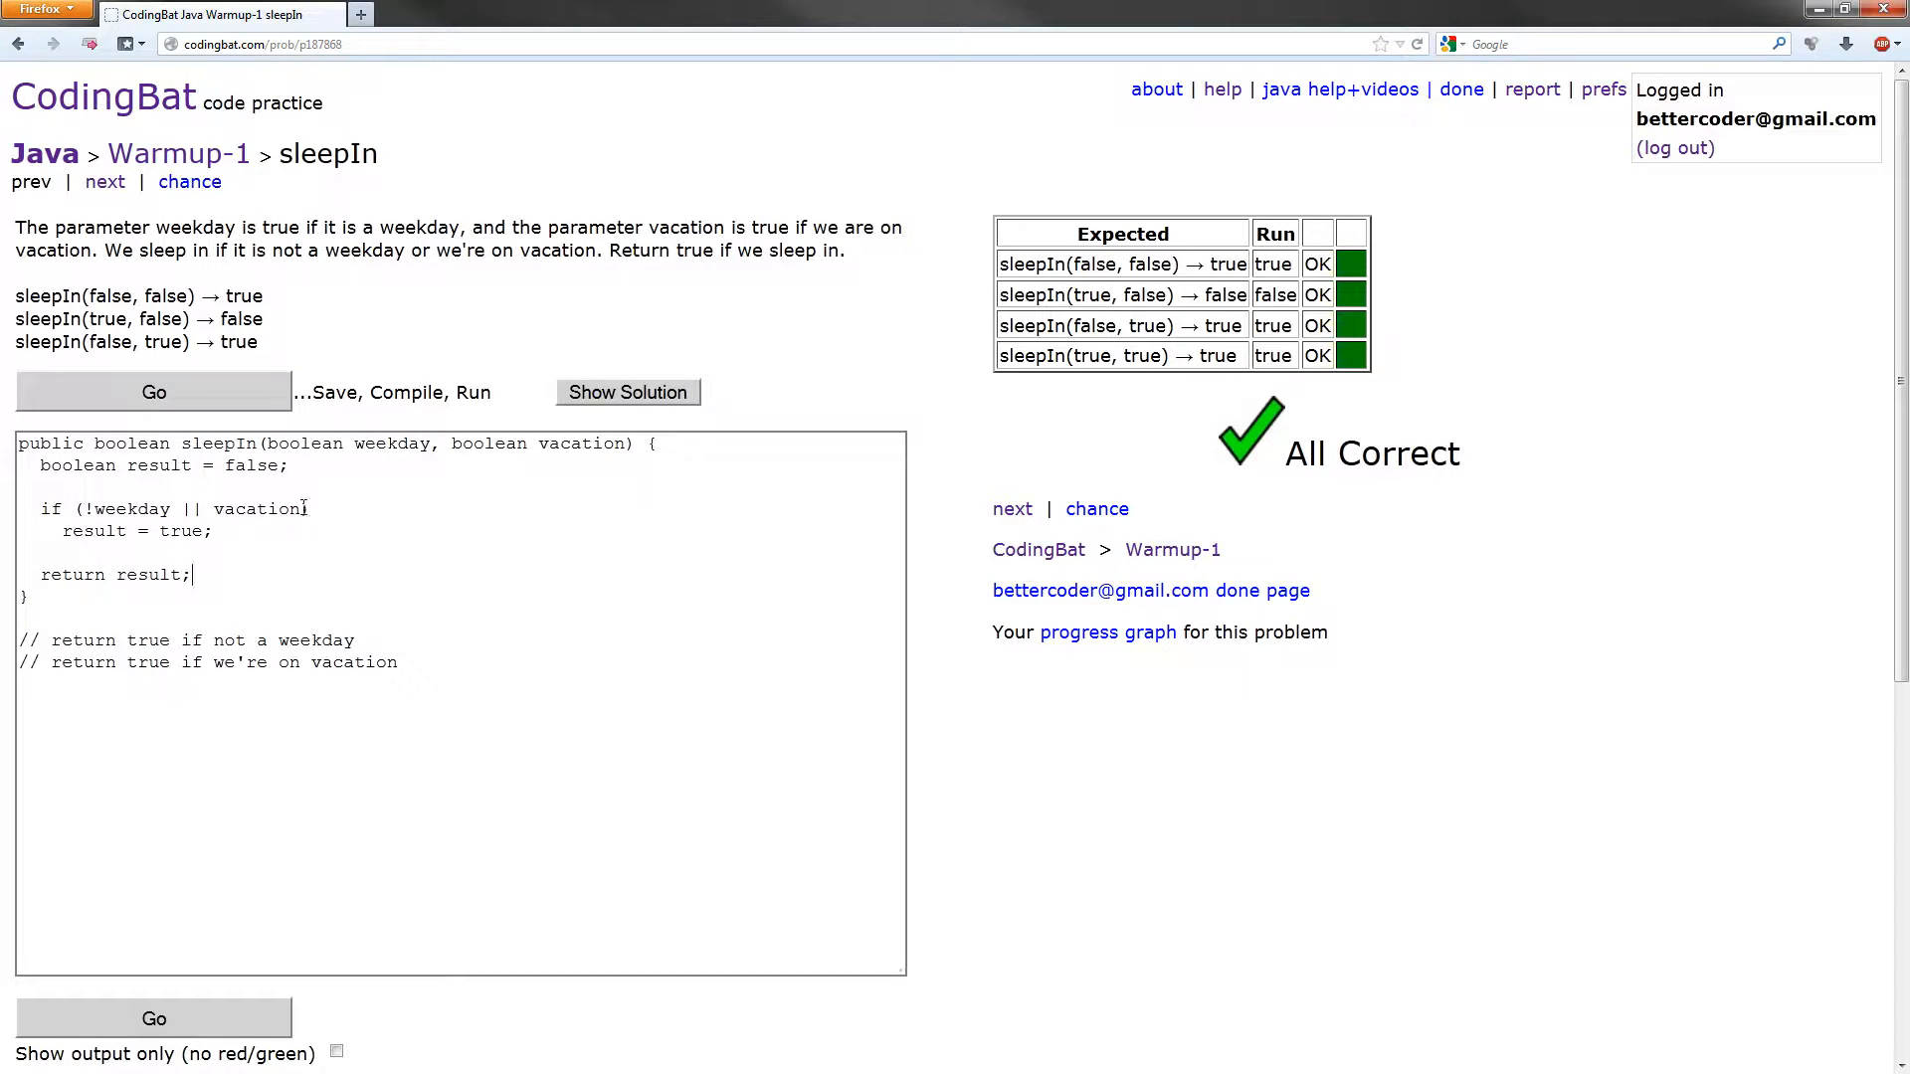
Select the sleepIn method body in the editor to replace it
double_click(255, 508)
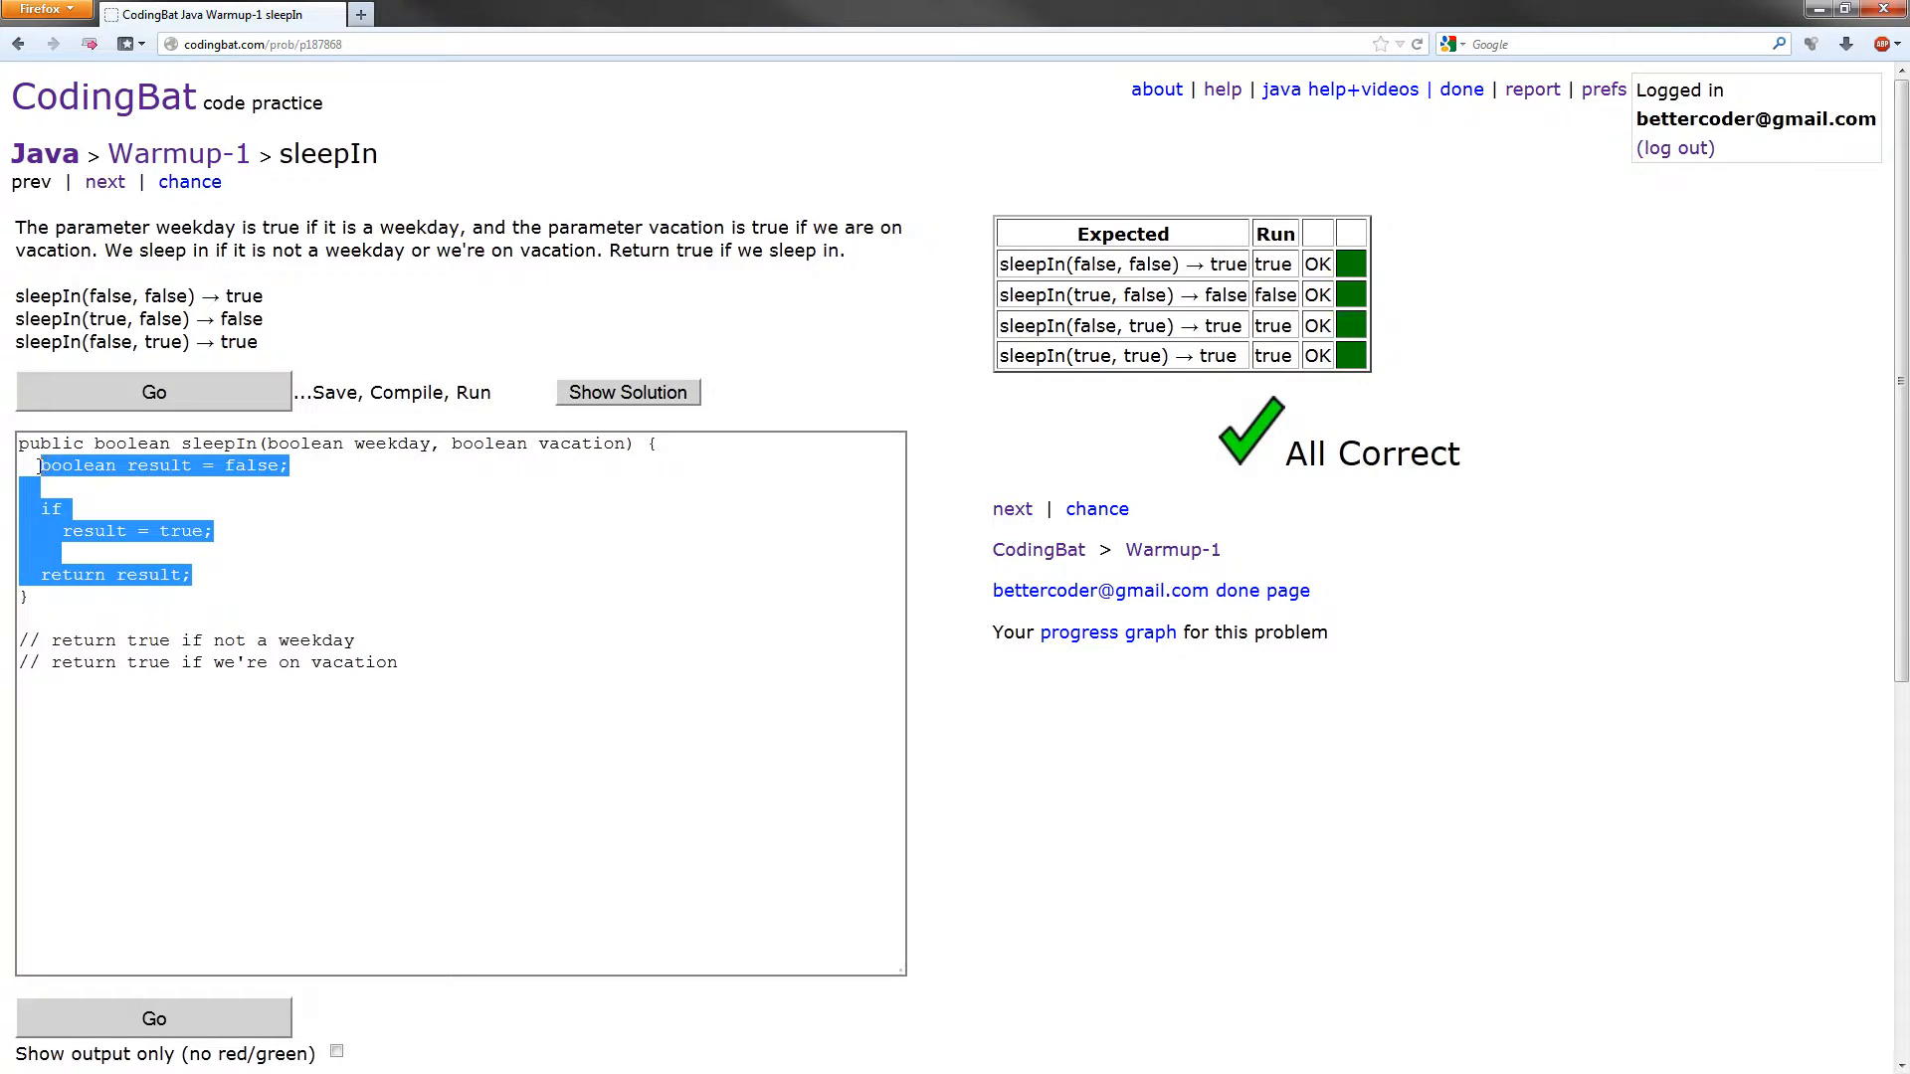
Replace the body with 'return (!weekday || vacation);' and rerun the tests
text(return (!weekday || vacation))
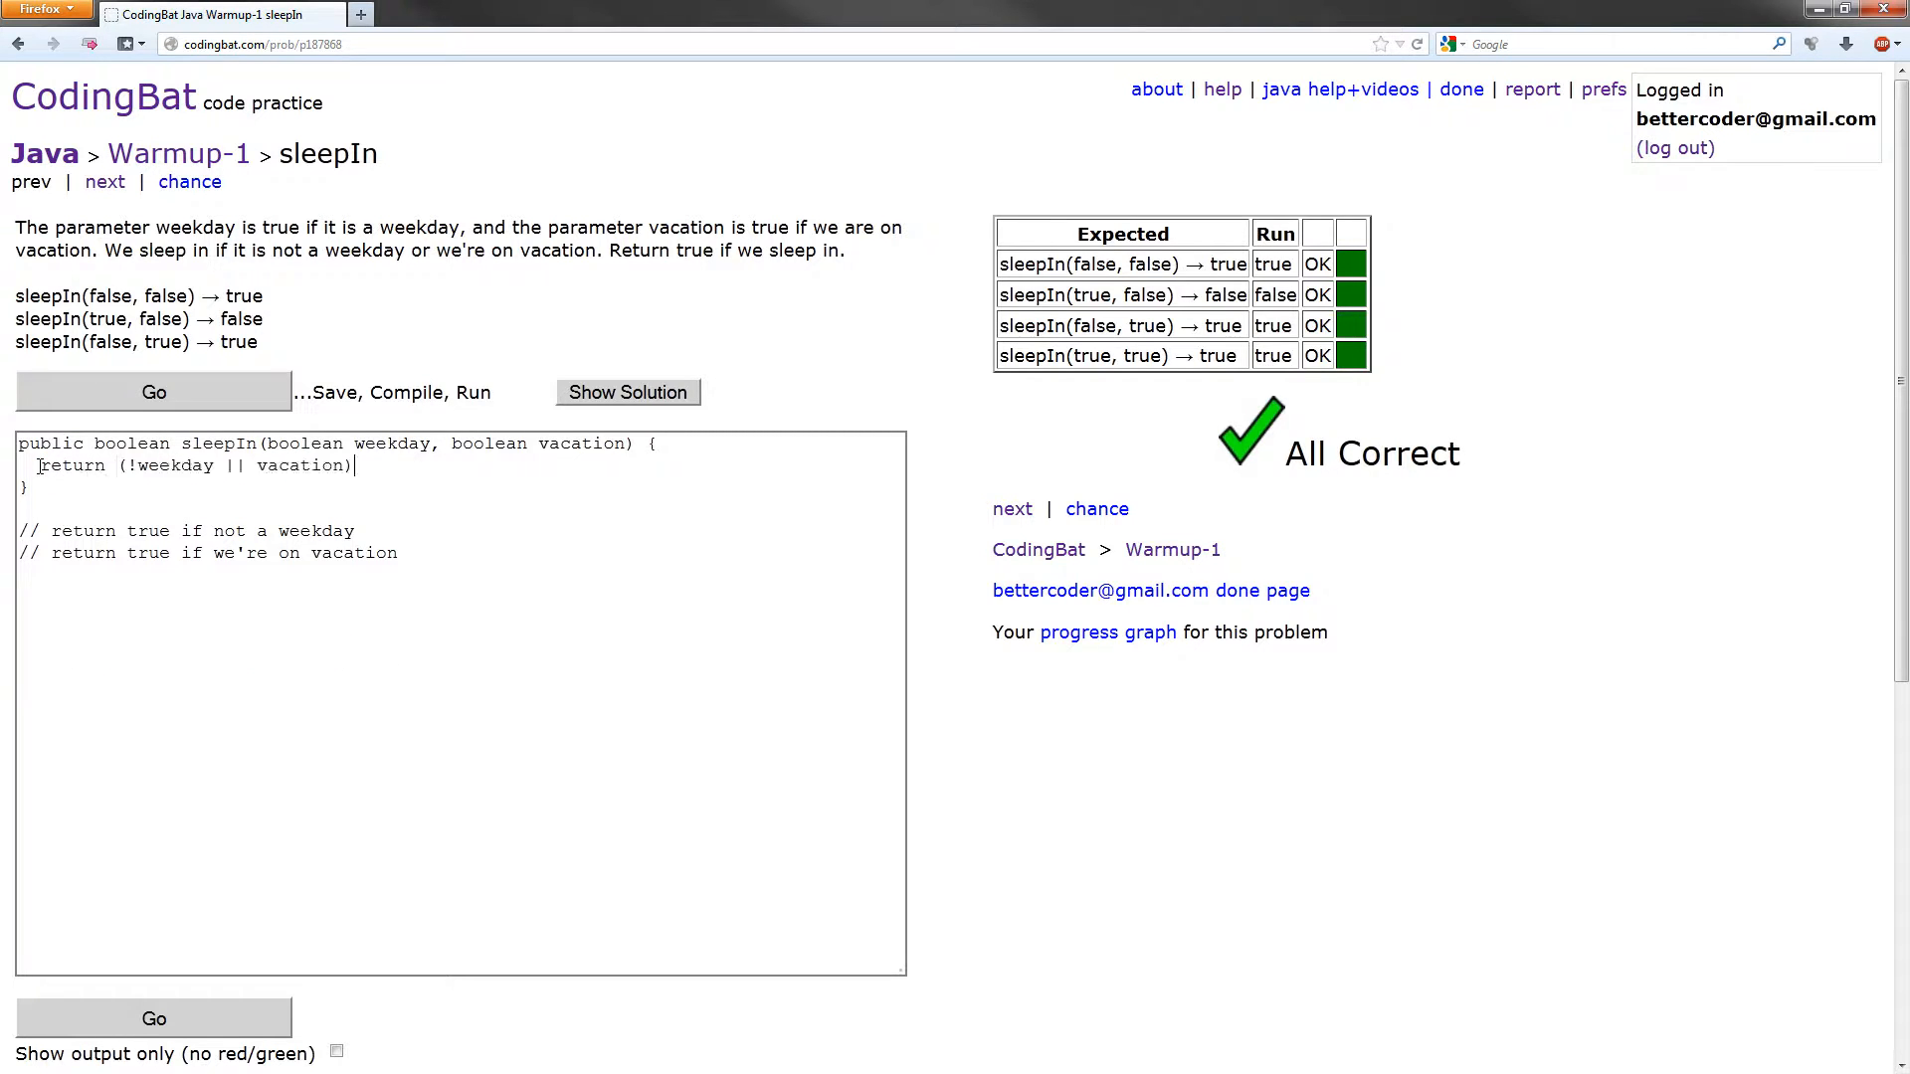
text(;)
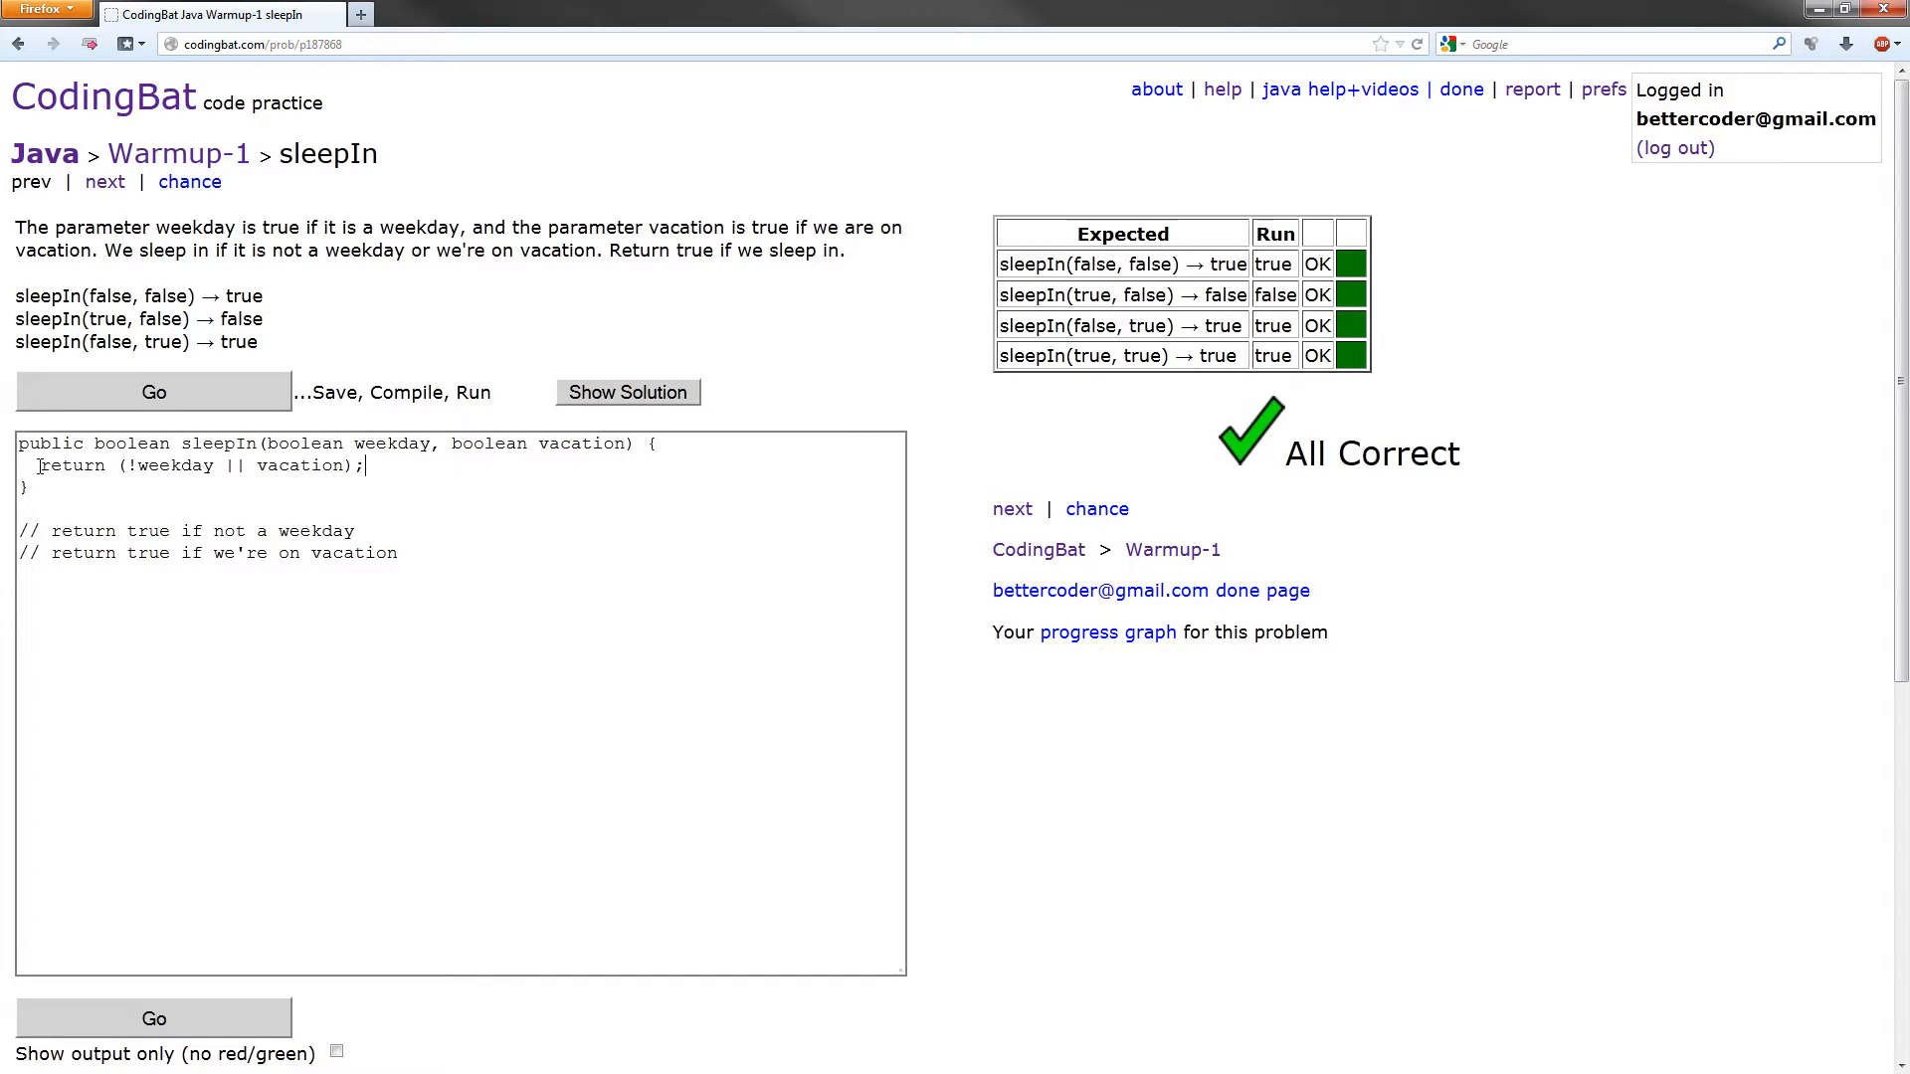
click(152, 392)
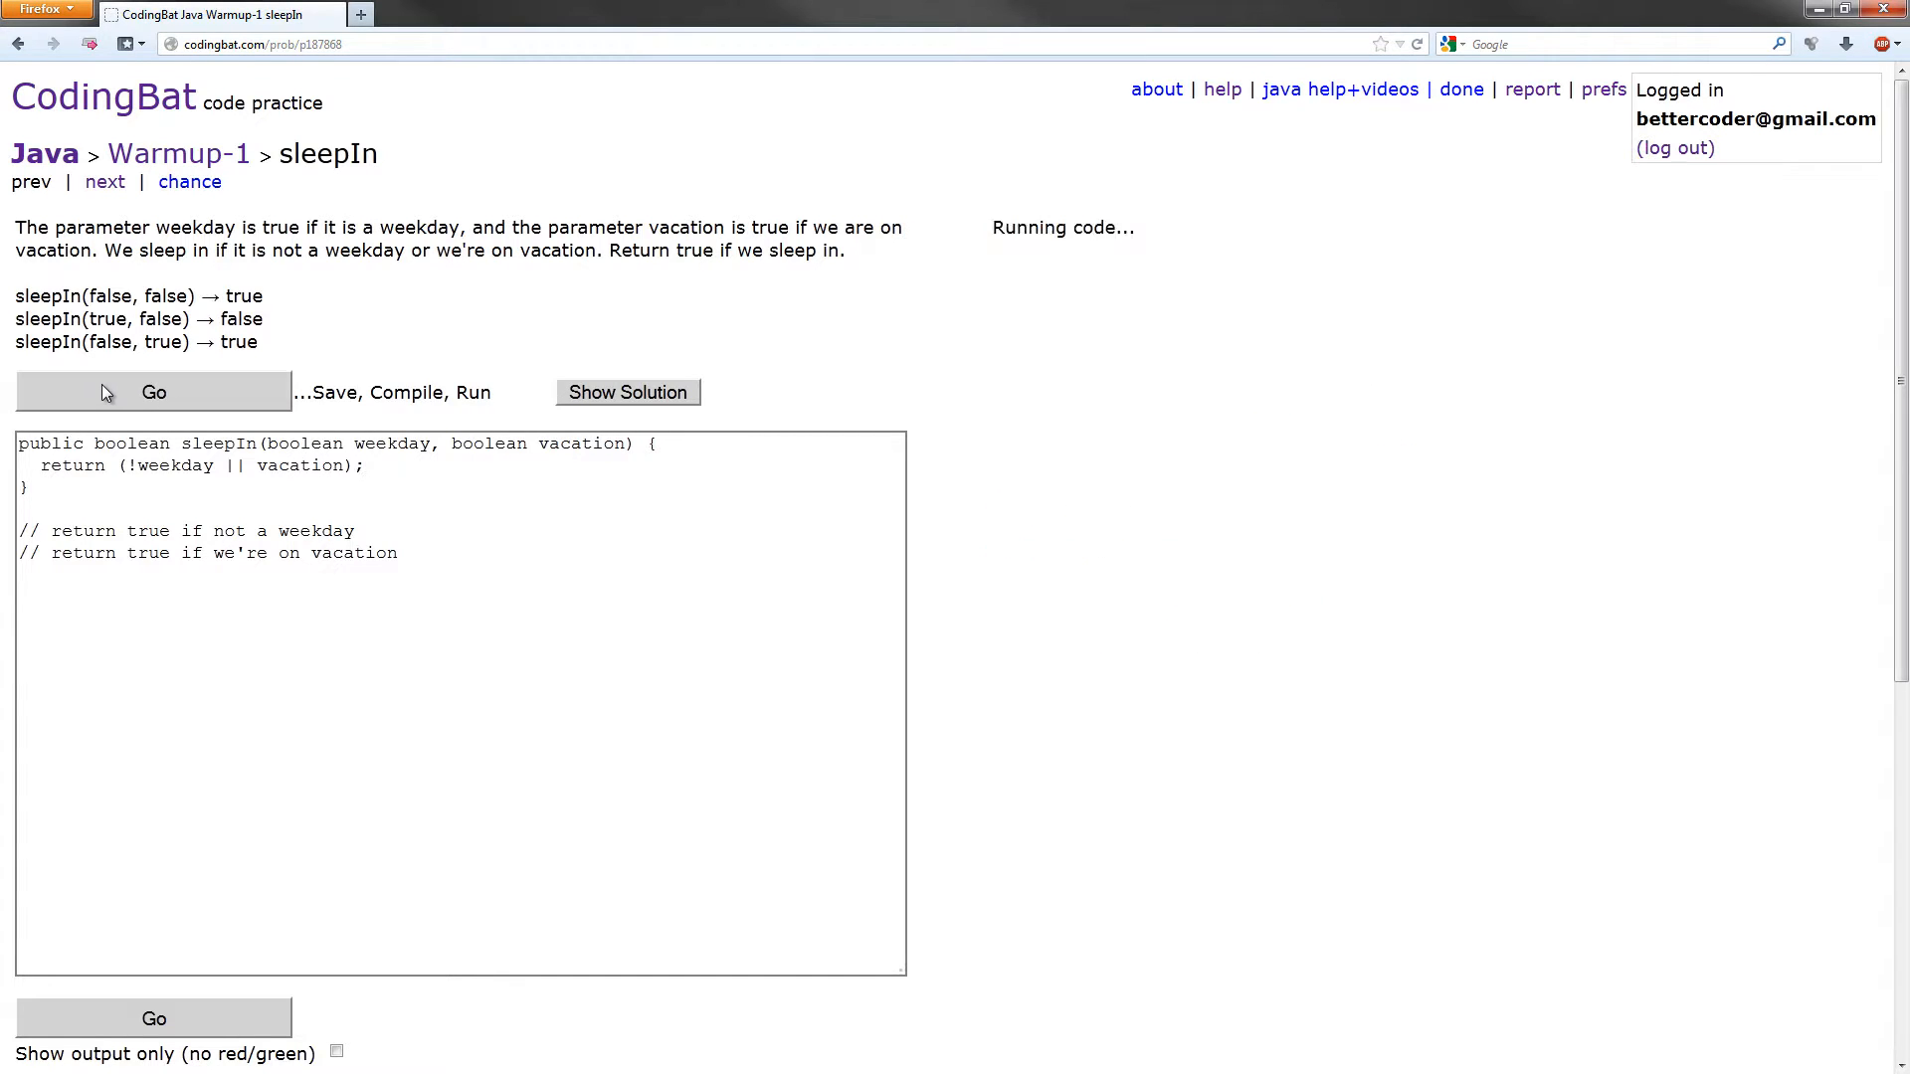
click(154, 391)
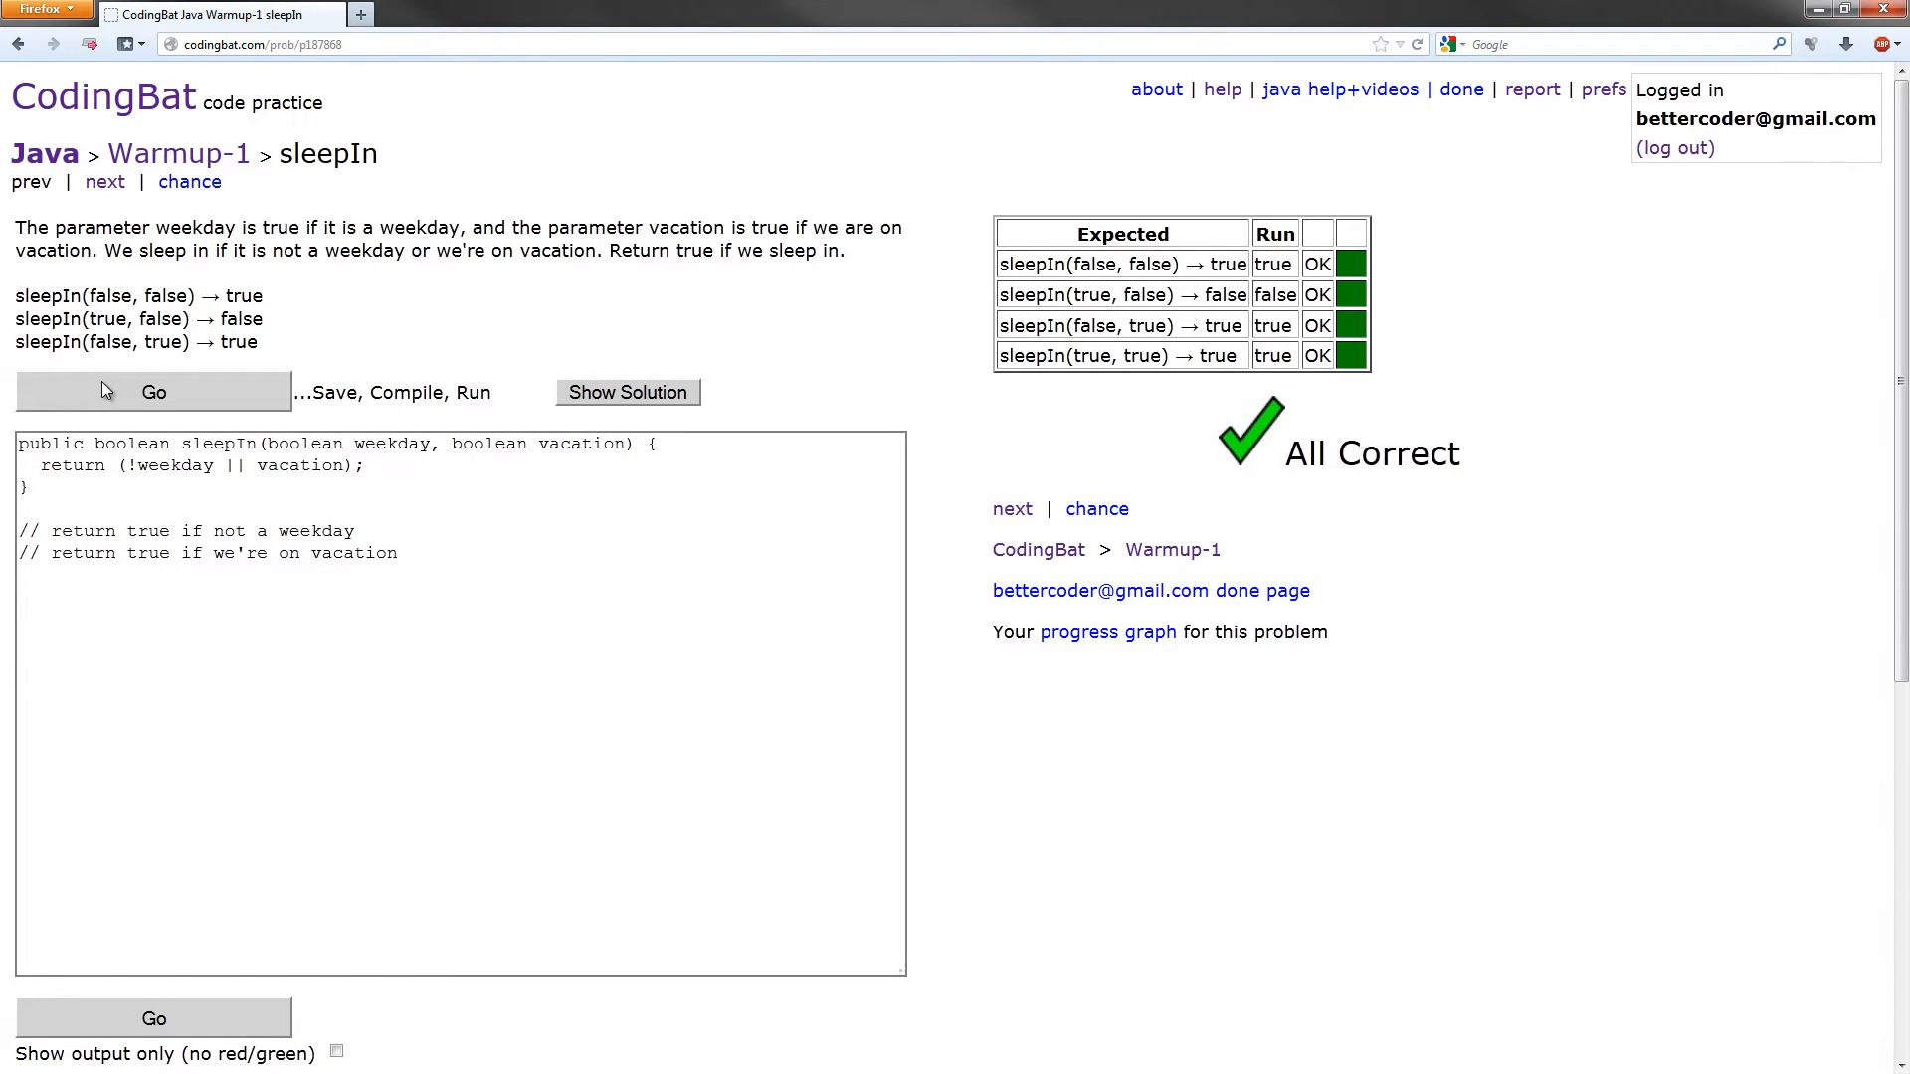